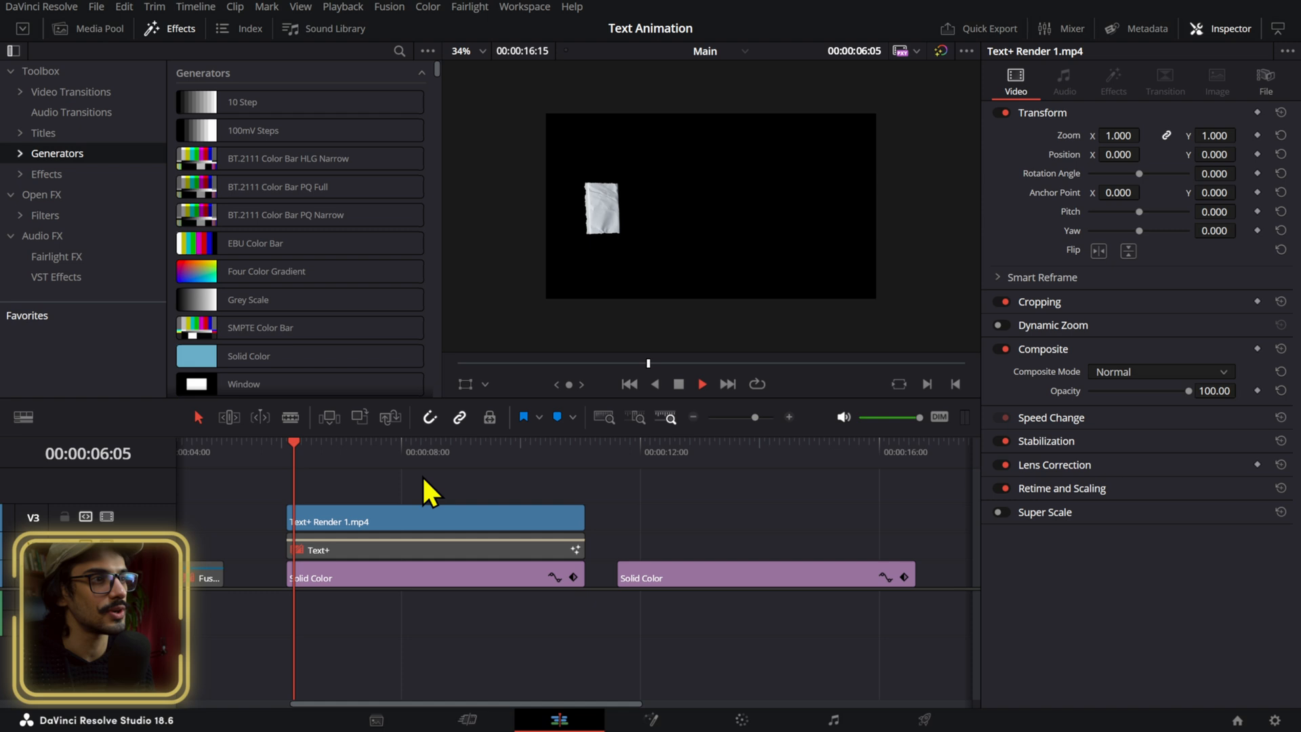
Drop a Text+ title on the timeline and change 'Custom Title' to 'YOUR NAME' in Montserrat Bold
left_click(648, 442)
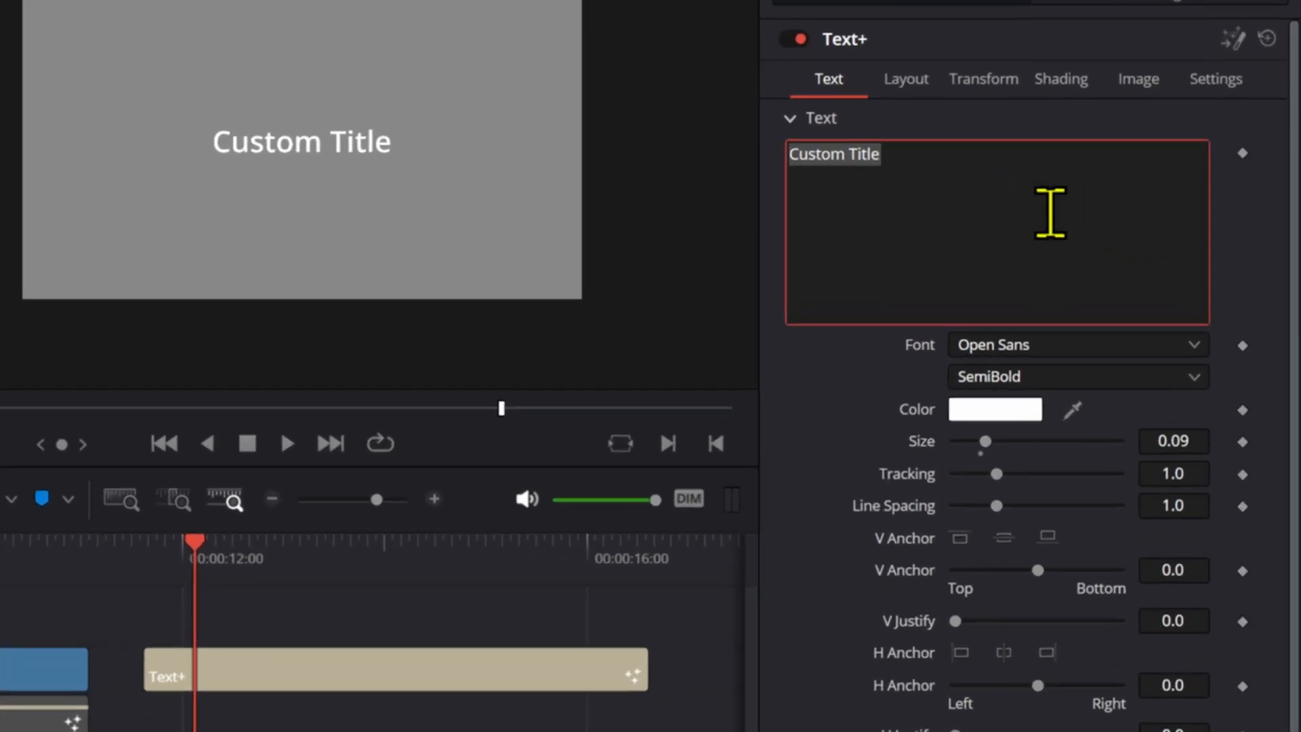
left_click(1077, 344)
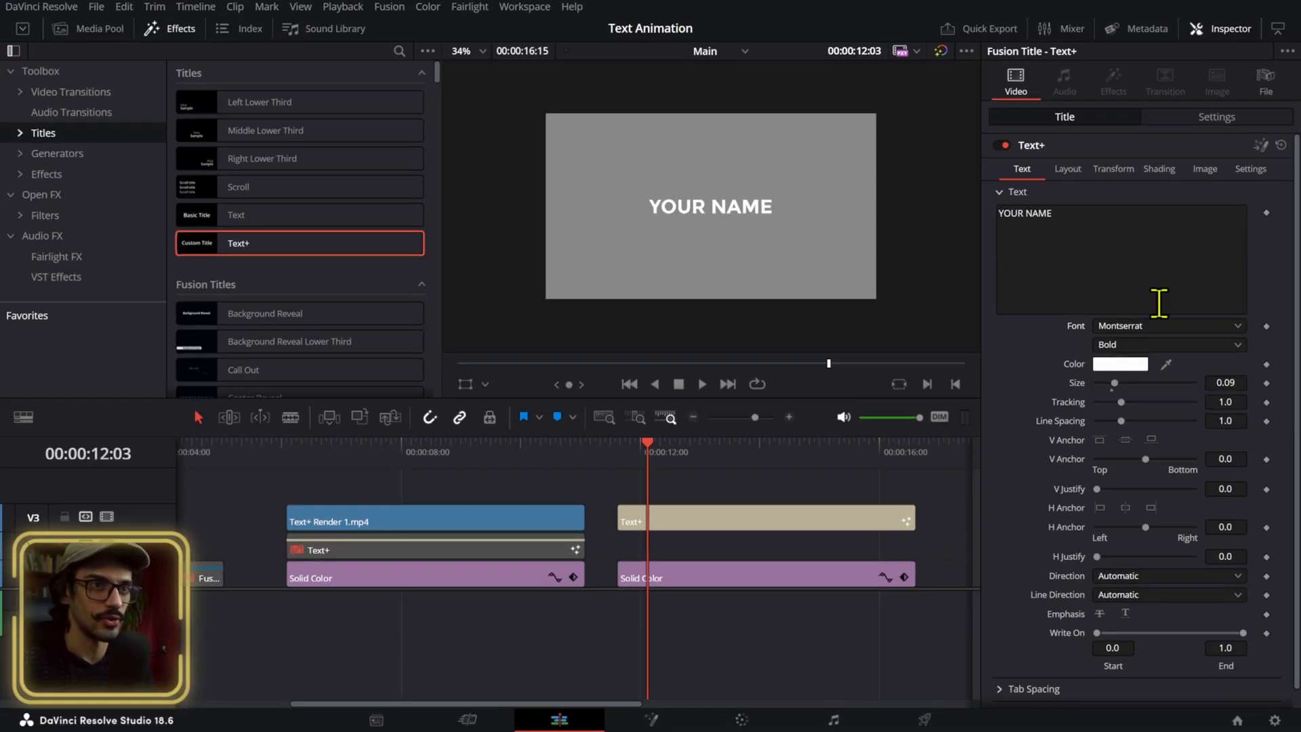
mouse_move(1117, 191)
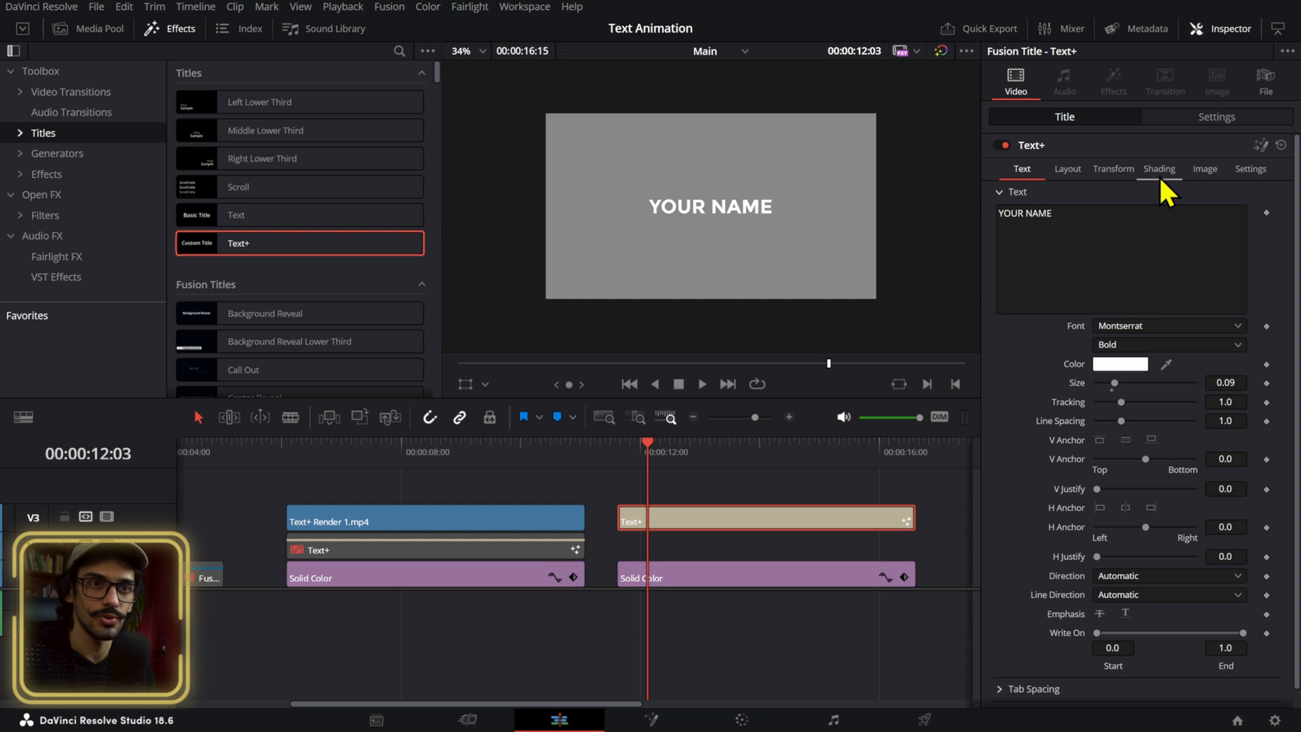
Set shading element 2 to Border Fill at Text level for one red box behind the title
left_click(1159, 169)
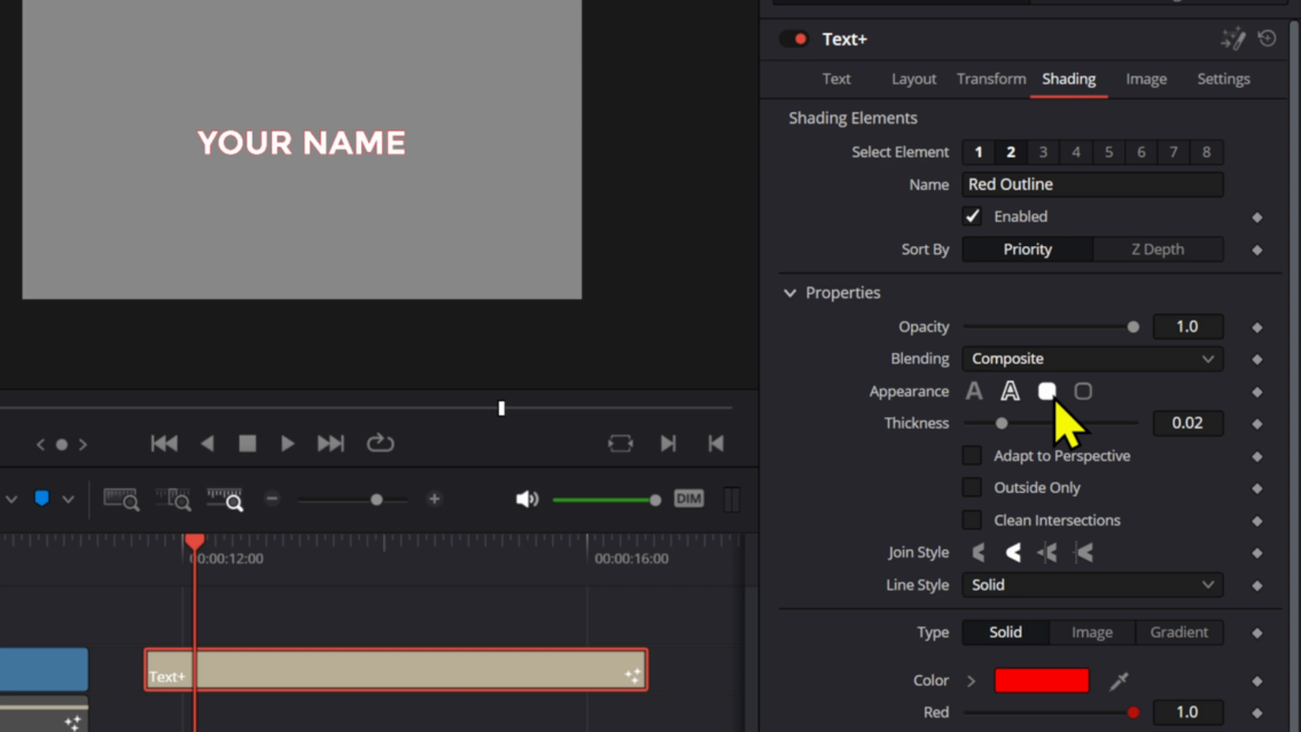
left_click(1046, 392)
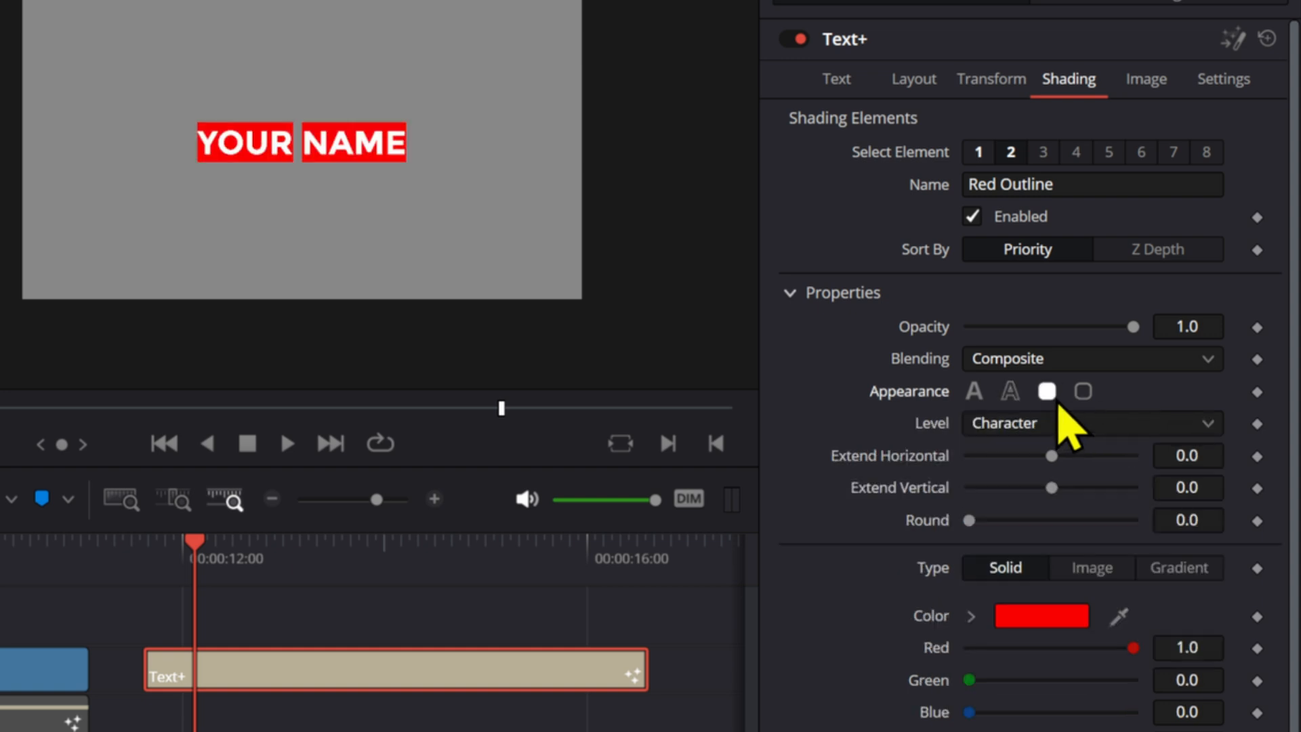
left_click(1091, 423)
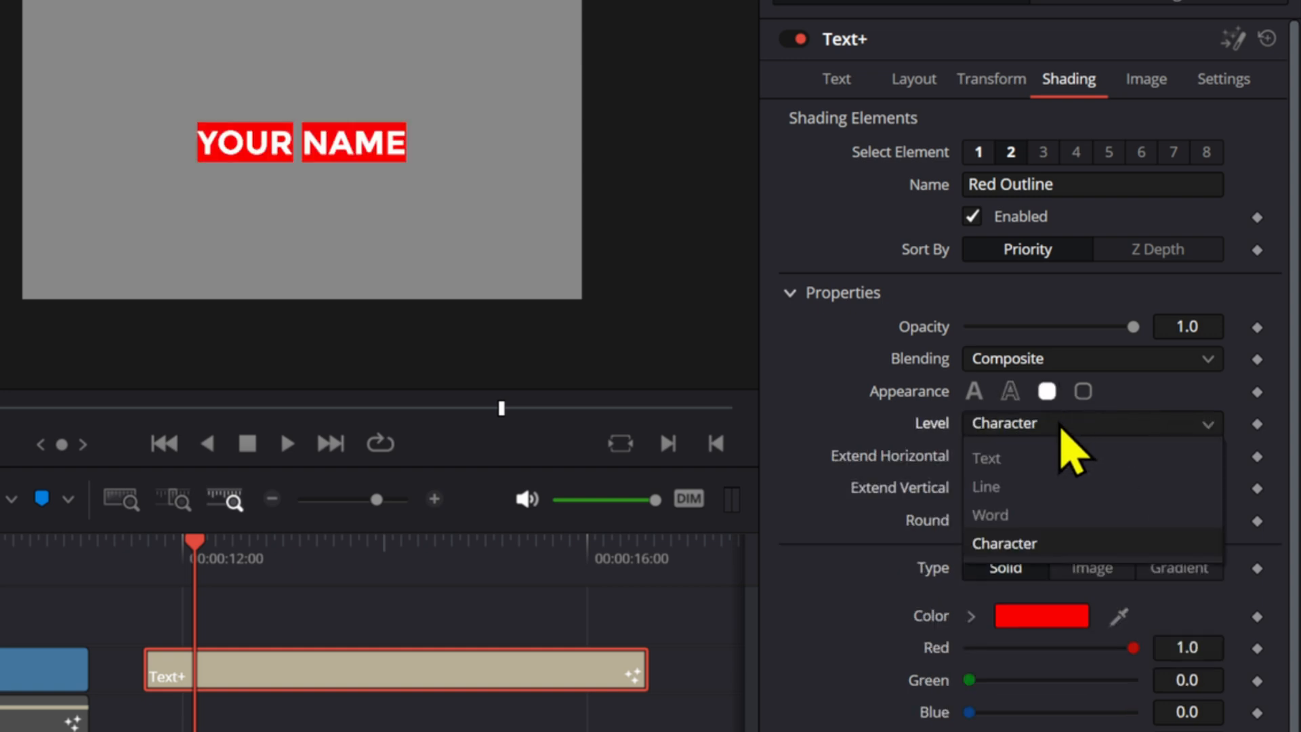
left_click(986, 486)
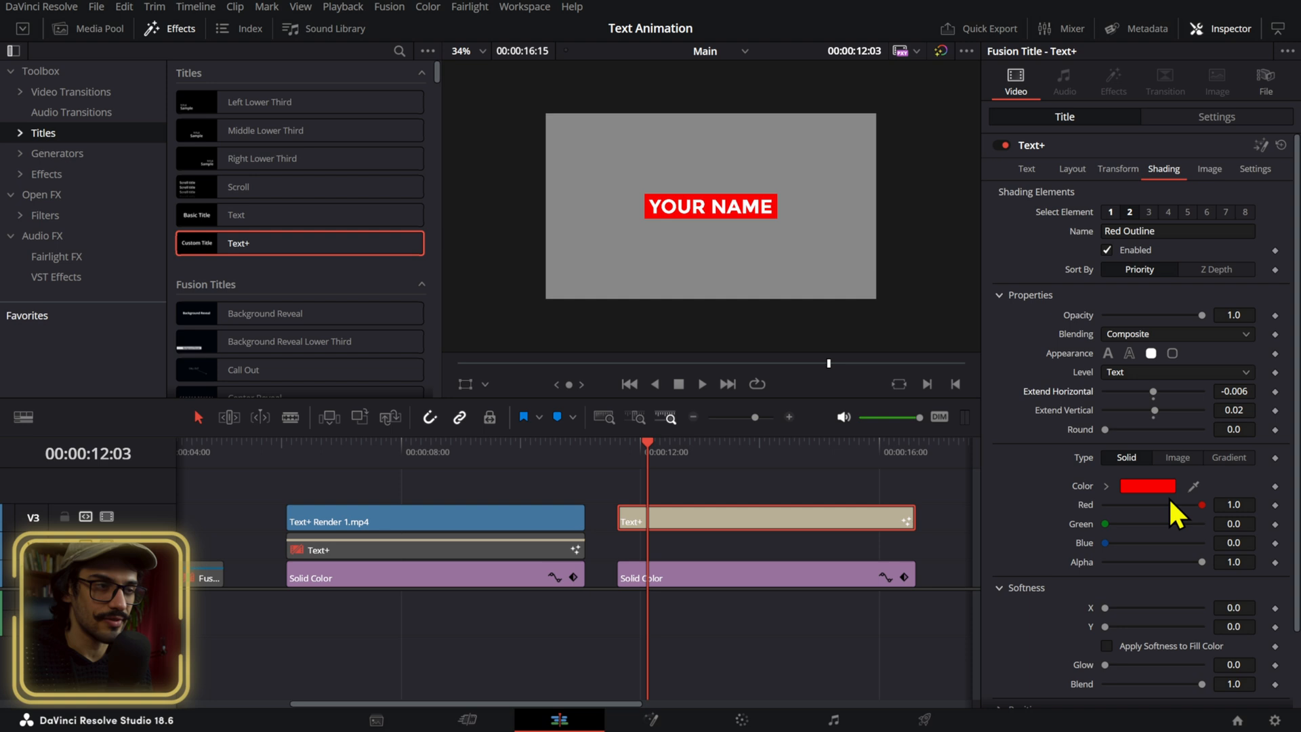
left_click(45, 175)
type("P")
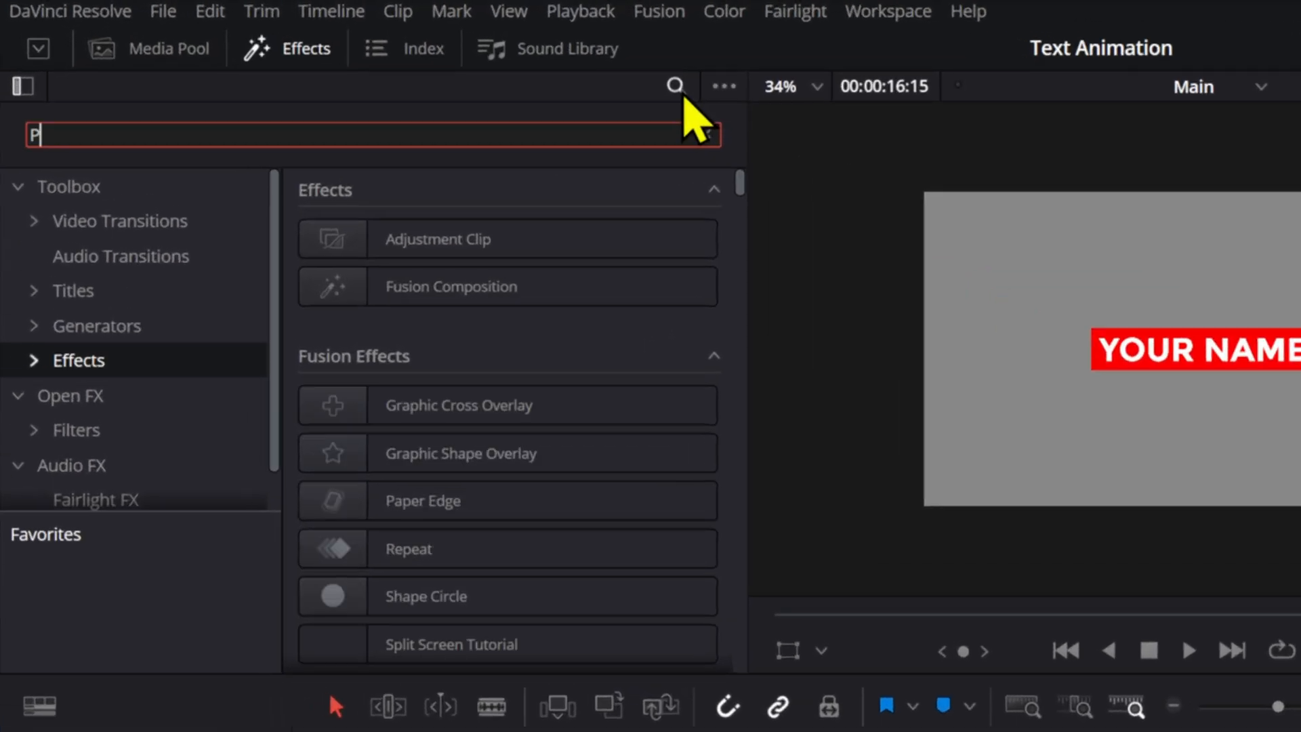
Apply Paper Edge to the Text+ clip and adjust its Edge Randomise value
type("A")
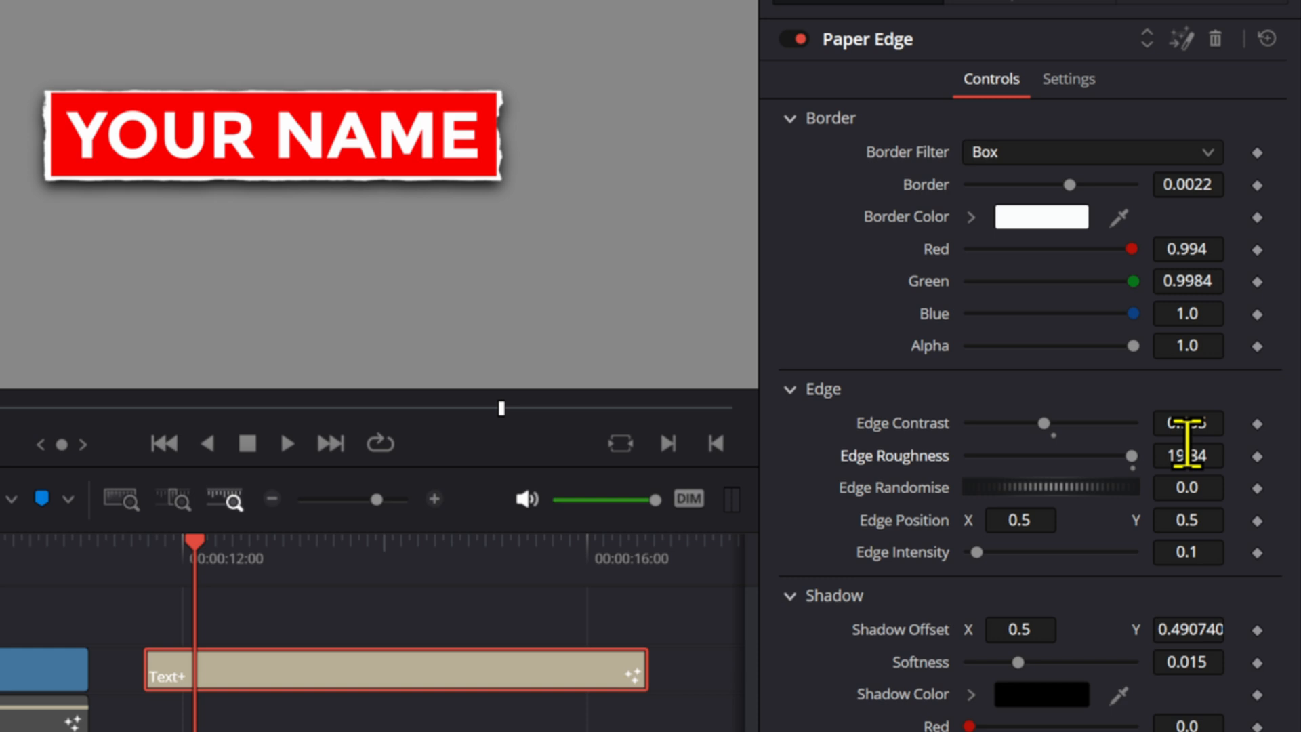
left_click(1187, 487)
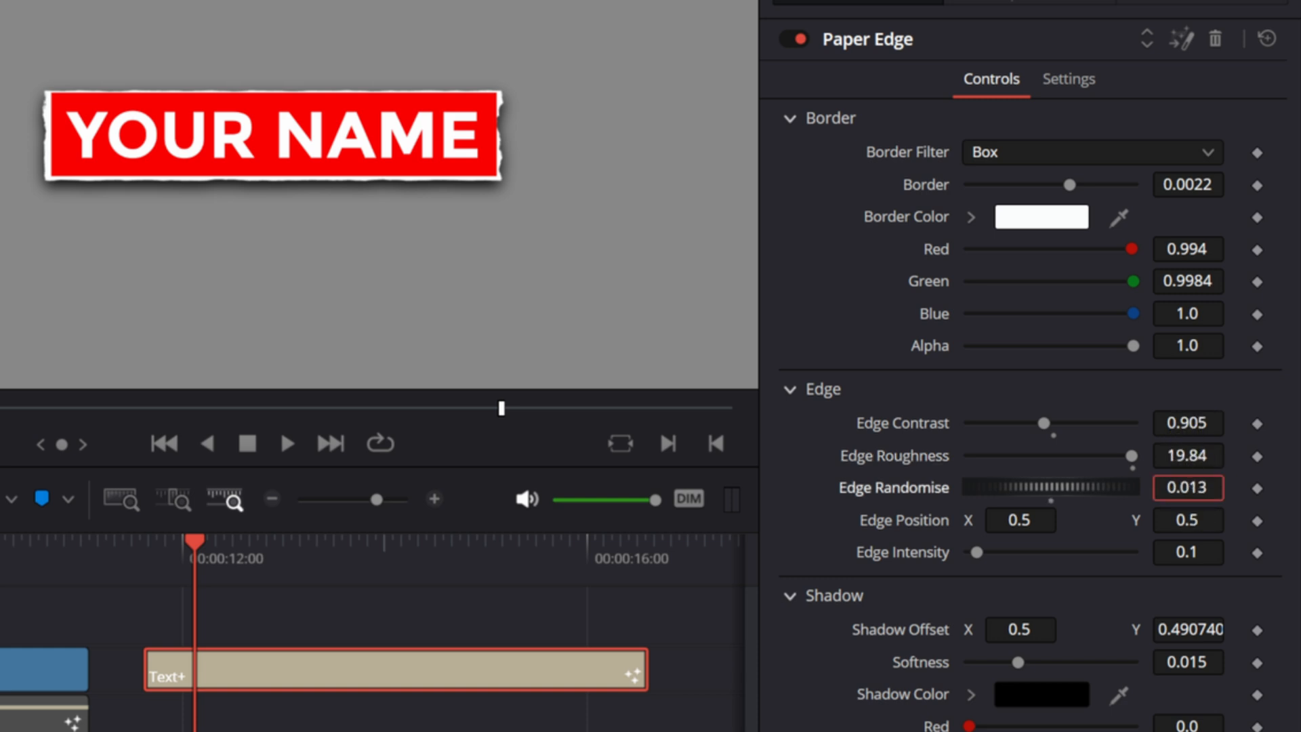
left_click_drag(1188, 488, 1179, 598)
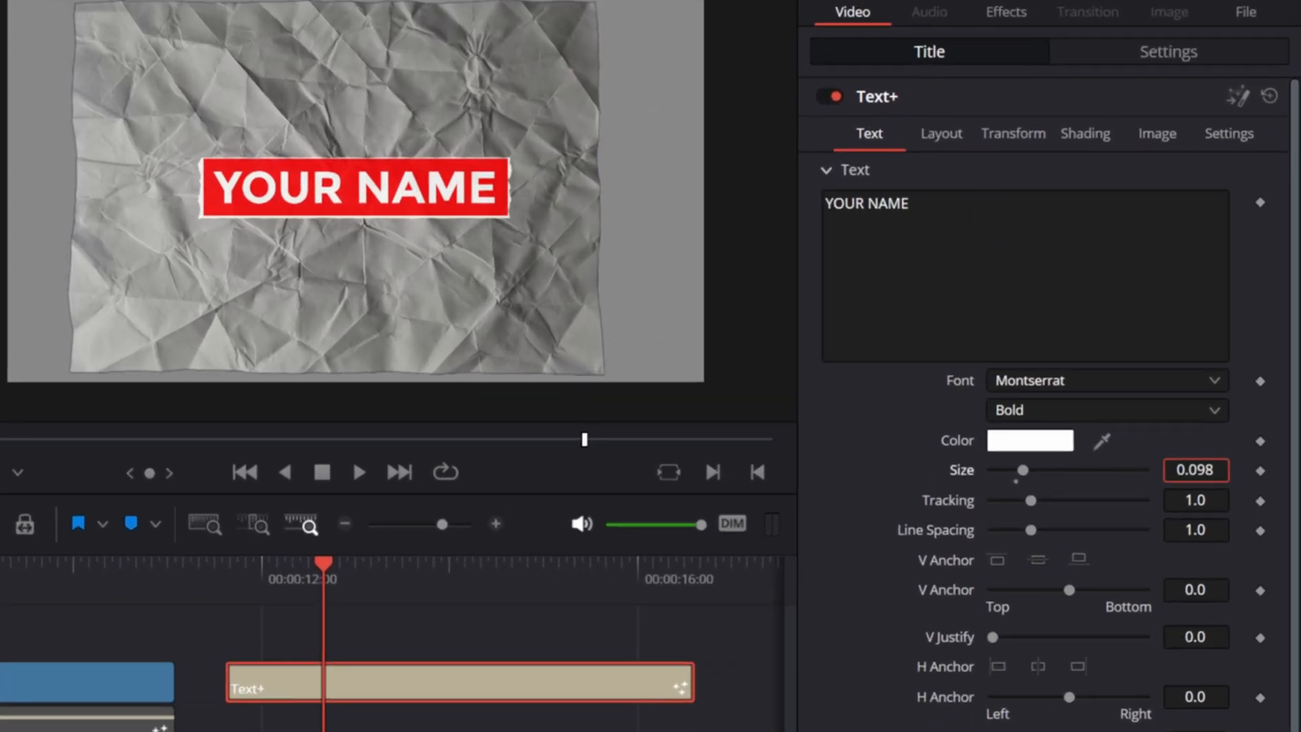
Increase the text Size to about 0.14 and change the Paper Edge randomise
left_click_drag(1022, 470, 1033, 470)
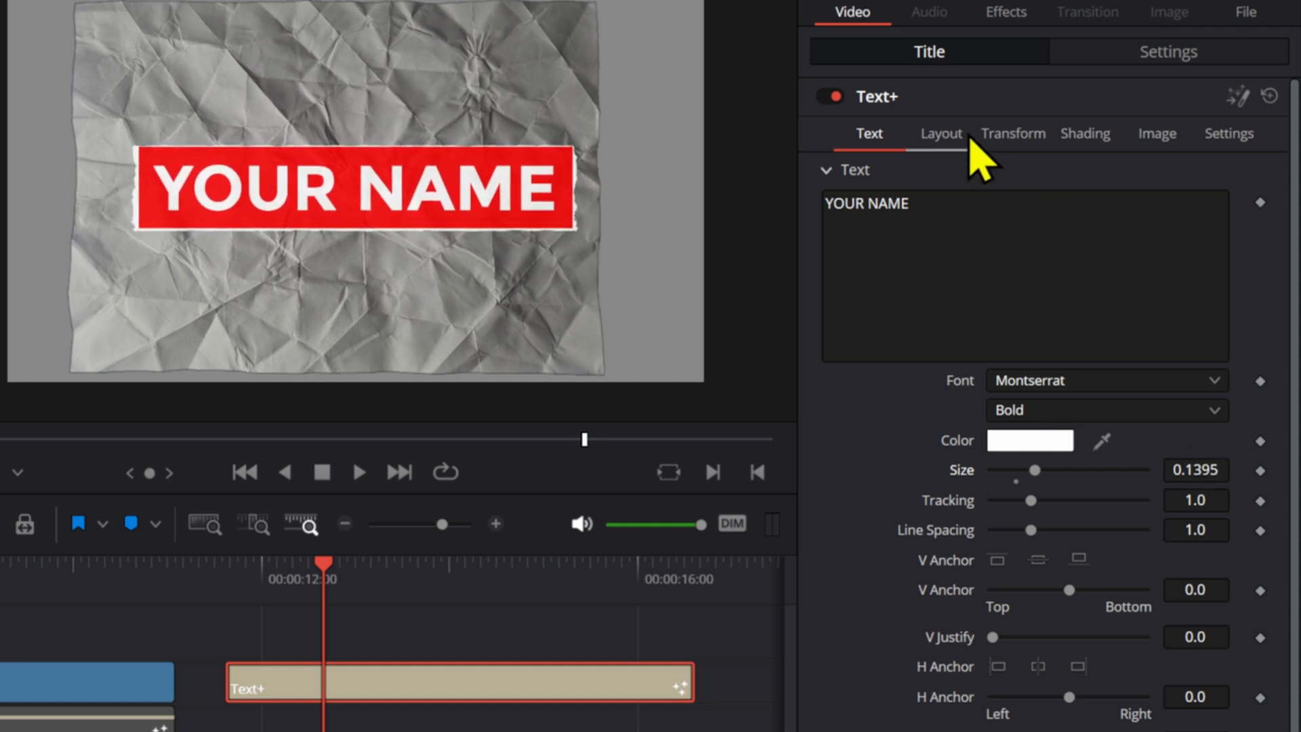
left_click(940, 133)
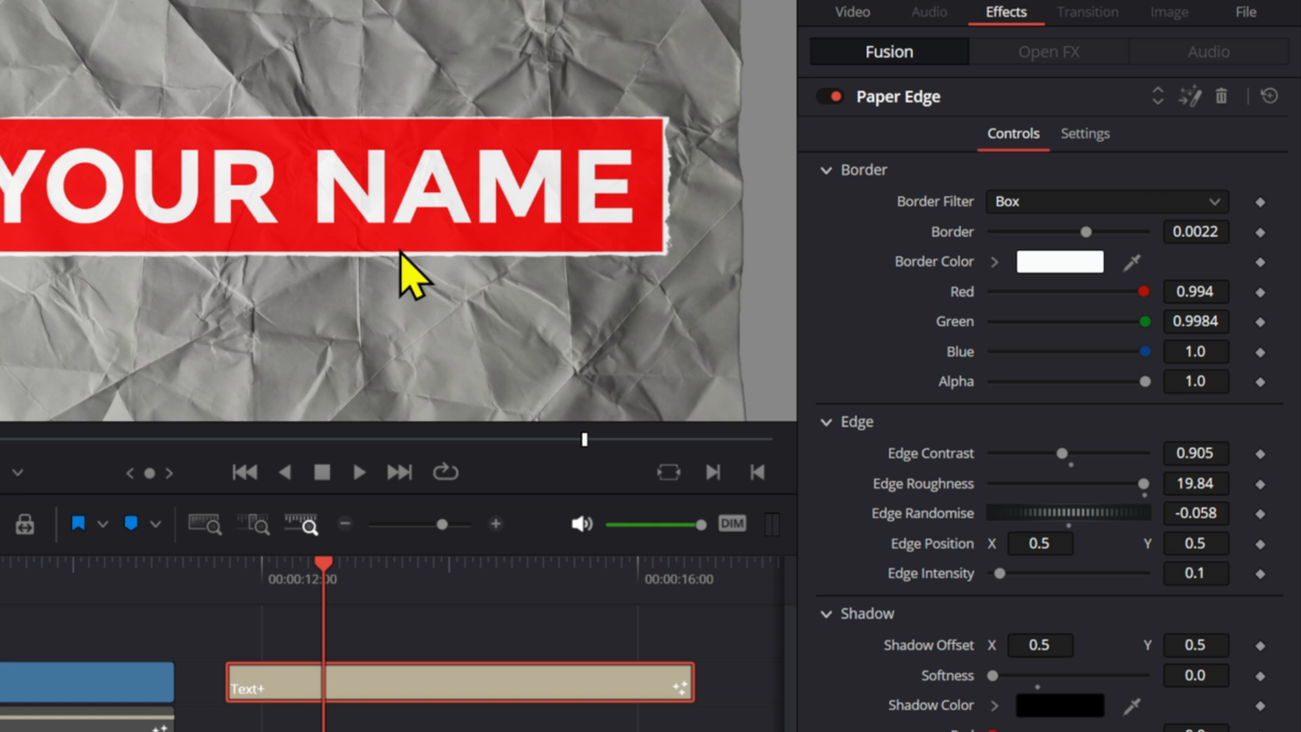
mouse_move(585, 157)
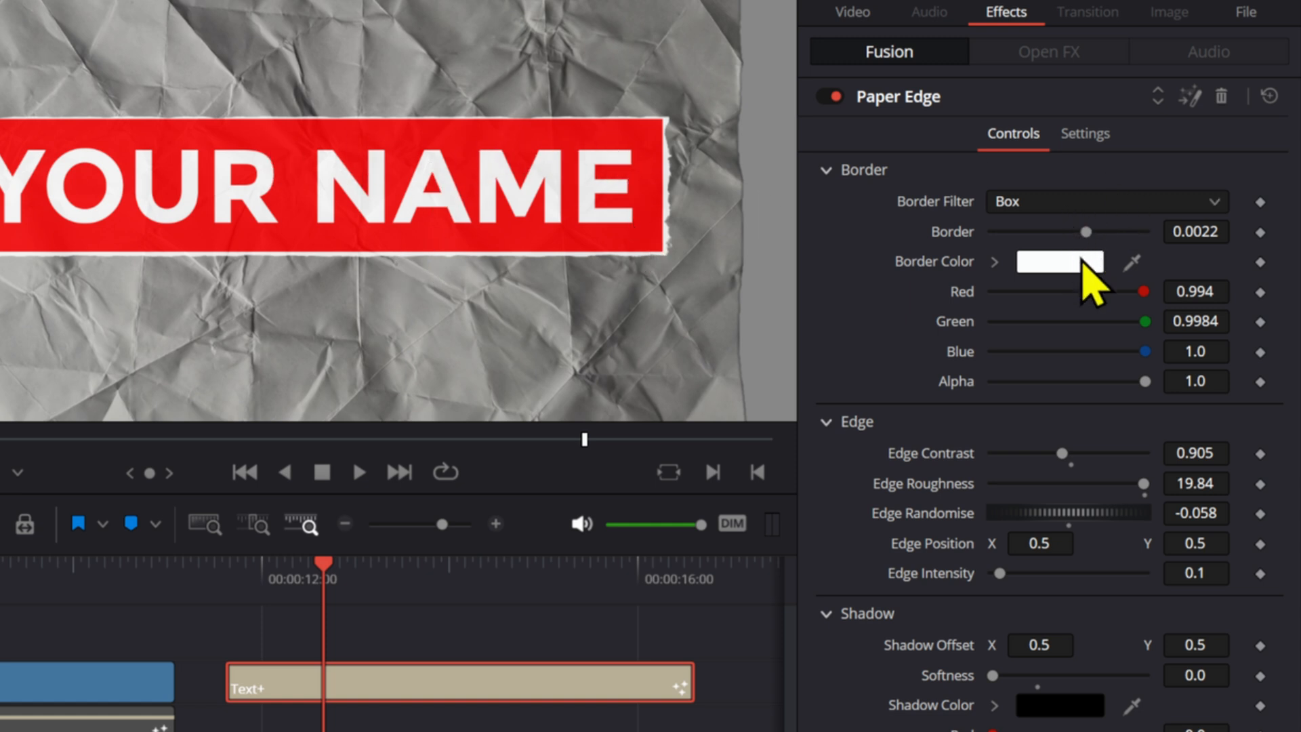
Set the Paper Edge border colour to an off-white sampled from the crumpled paper backdrop
left_click(1058, 262)
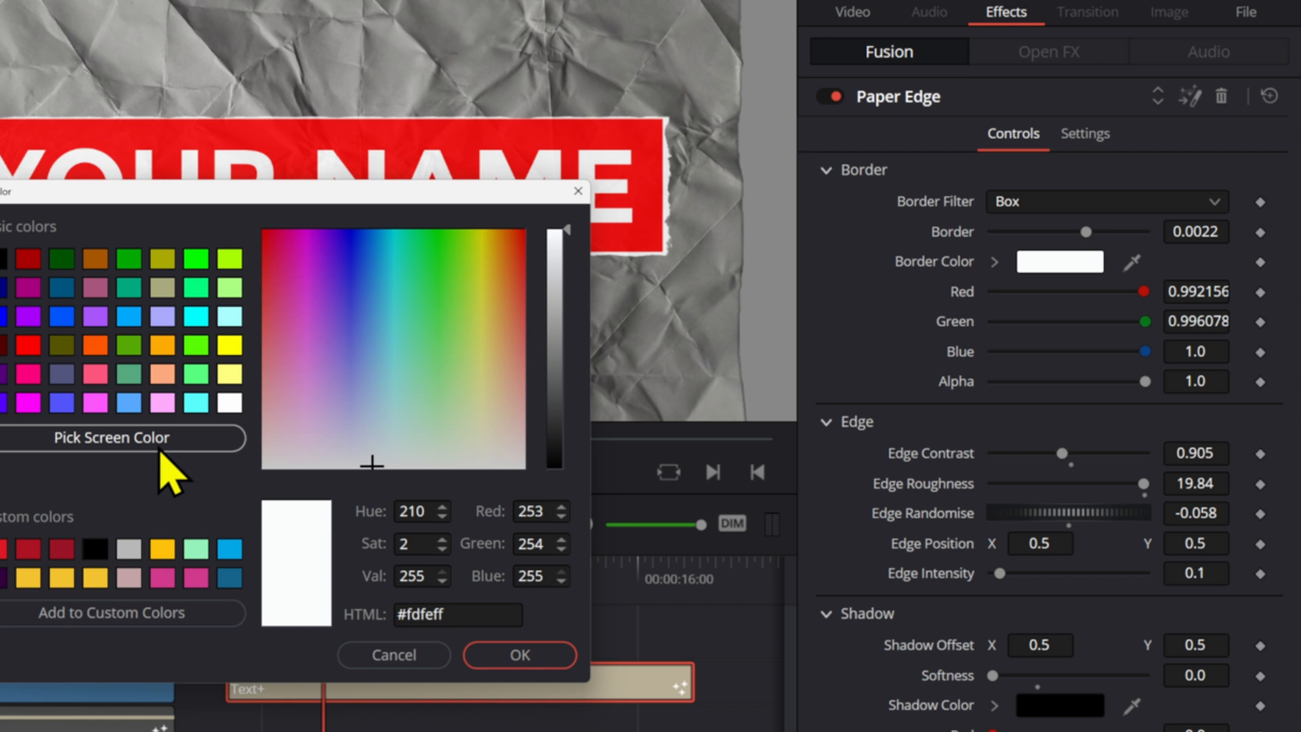
left_click(111, 437)
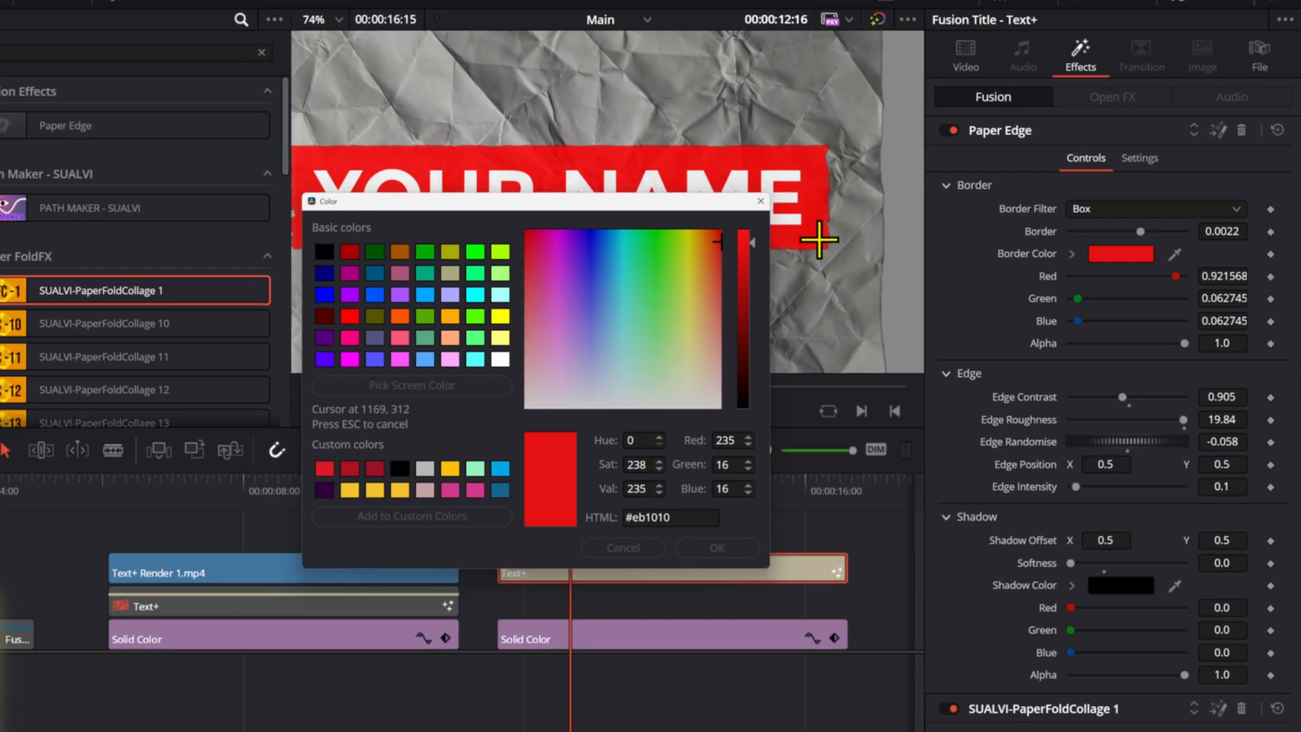
left_click(716, 547)
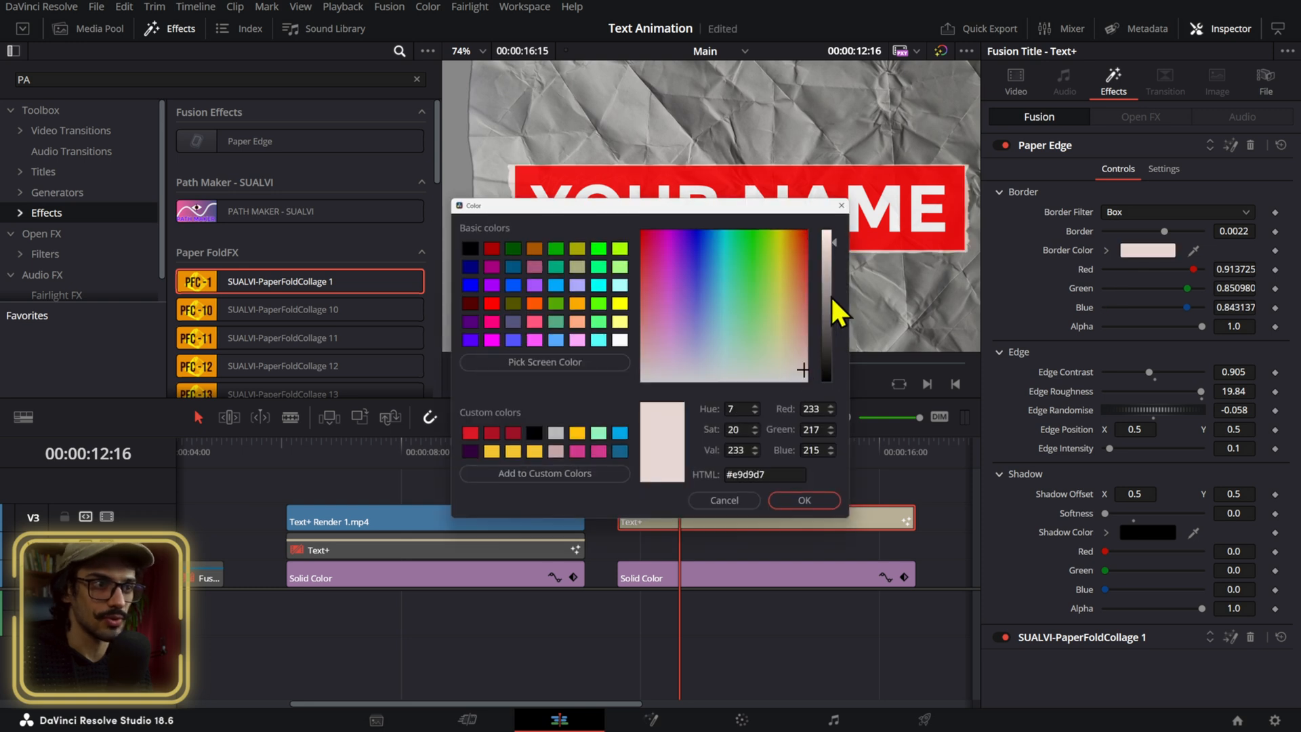
left_click(802, 500)
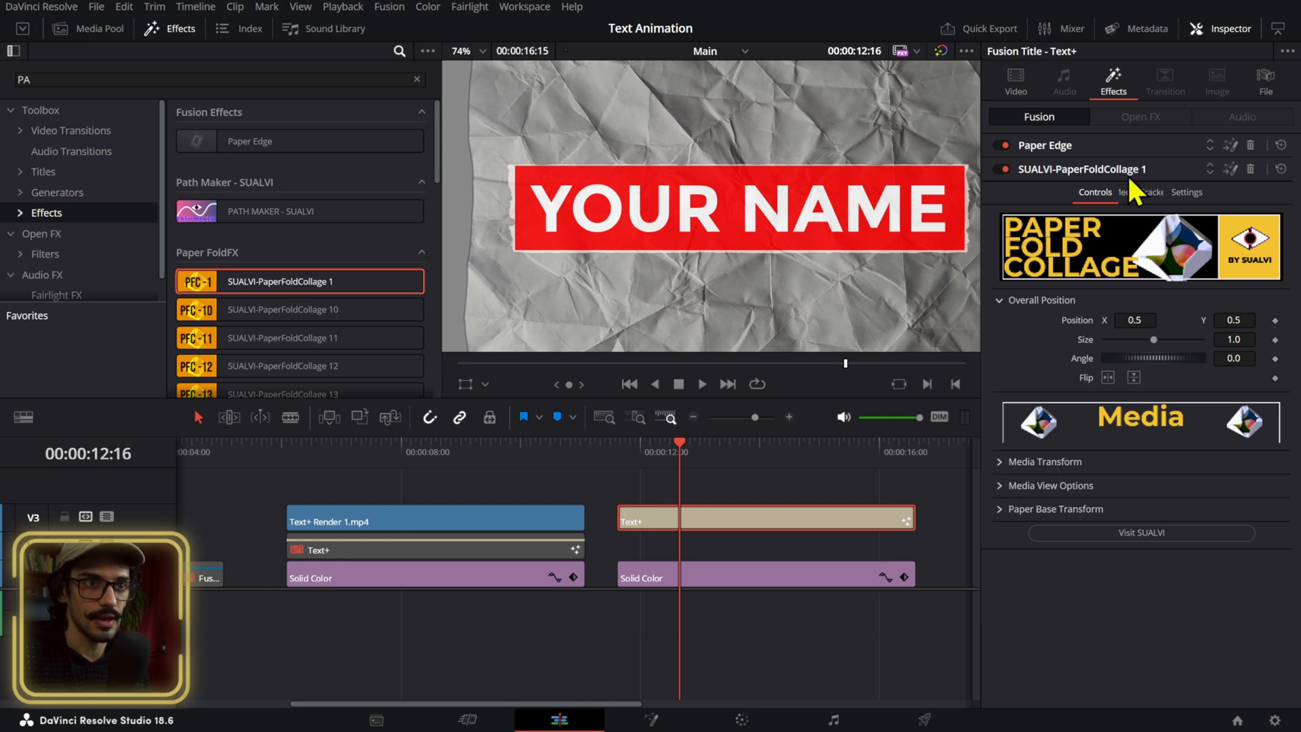
left_click(1014, 82)
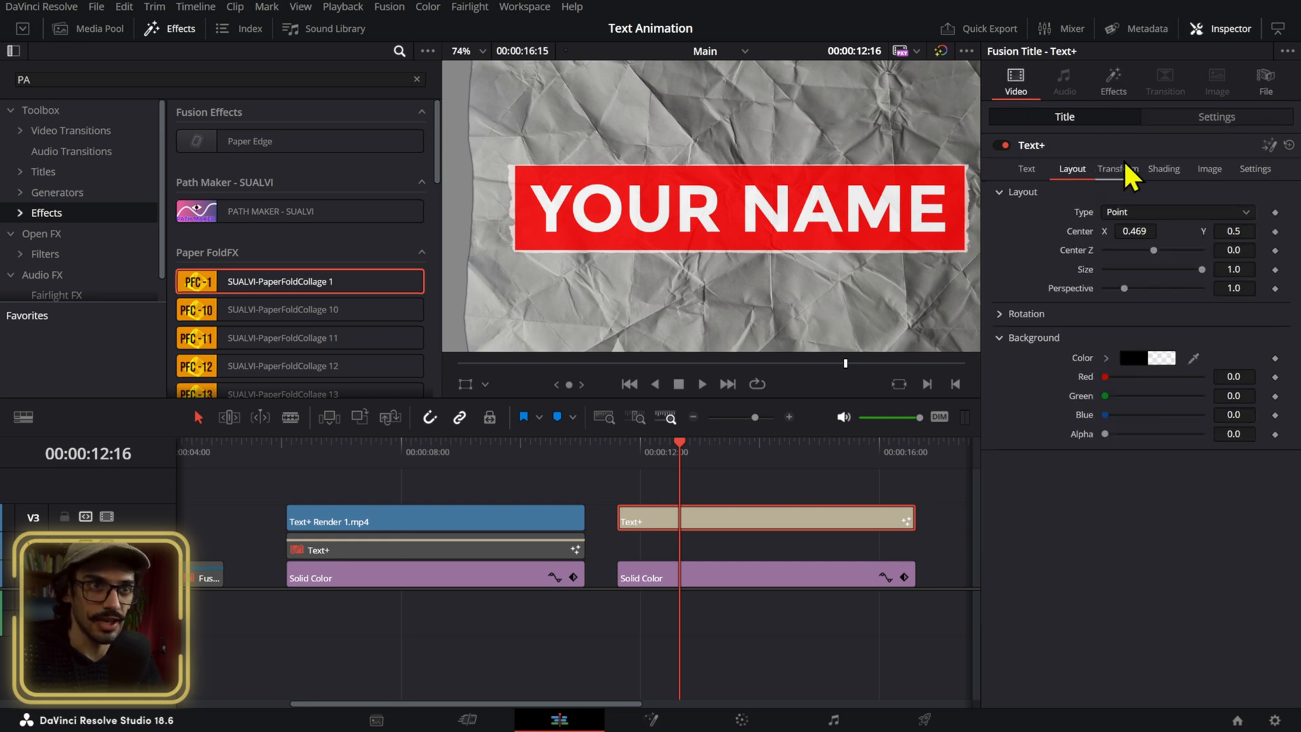
left_click(1164, 170)
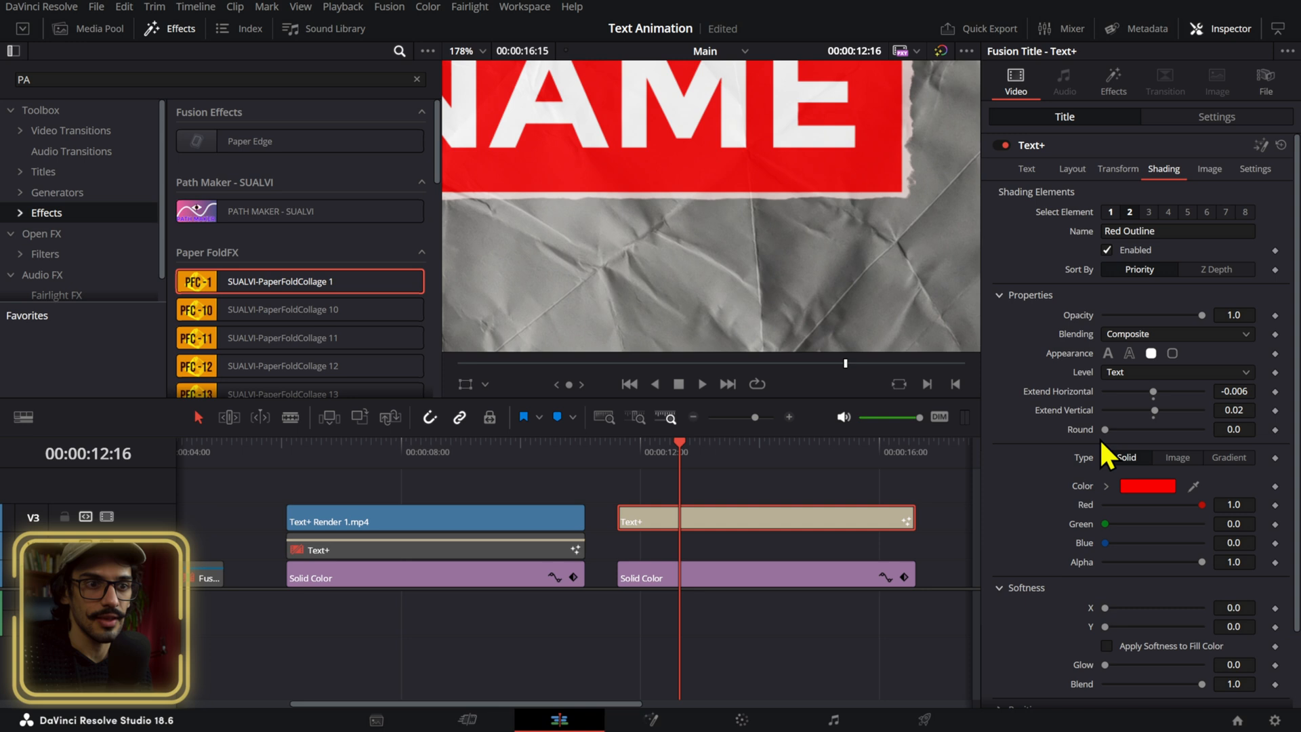
Change the red box fill to a pale pink paper tone sampled from the screen
left_click(1146, 487)
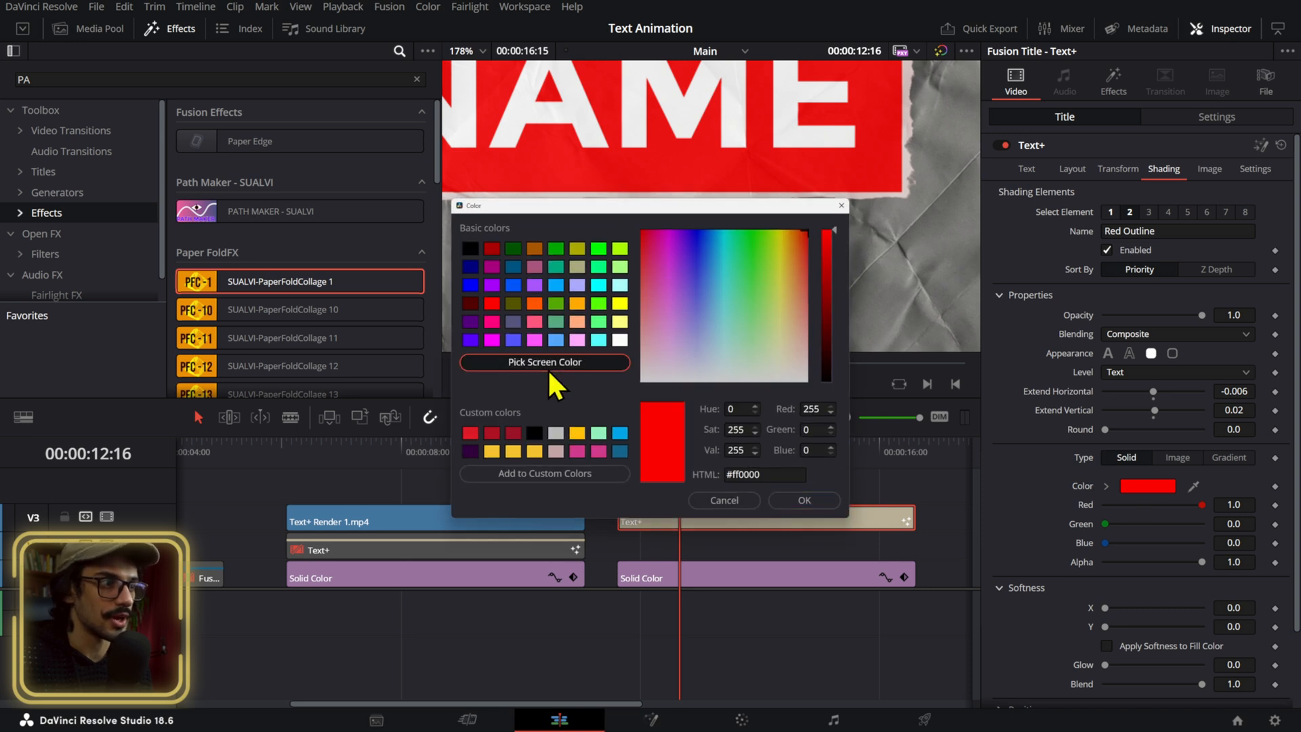
left_click(543, 362)
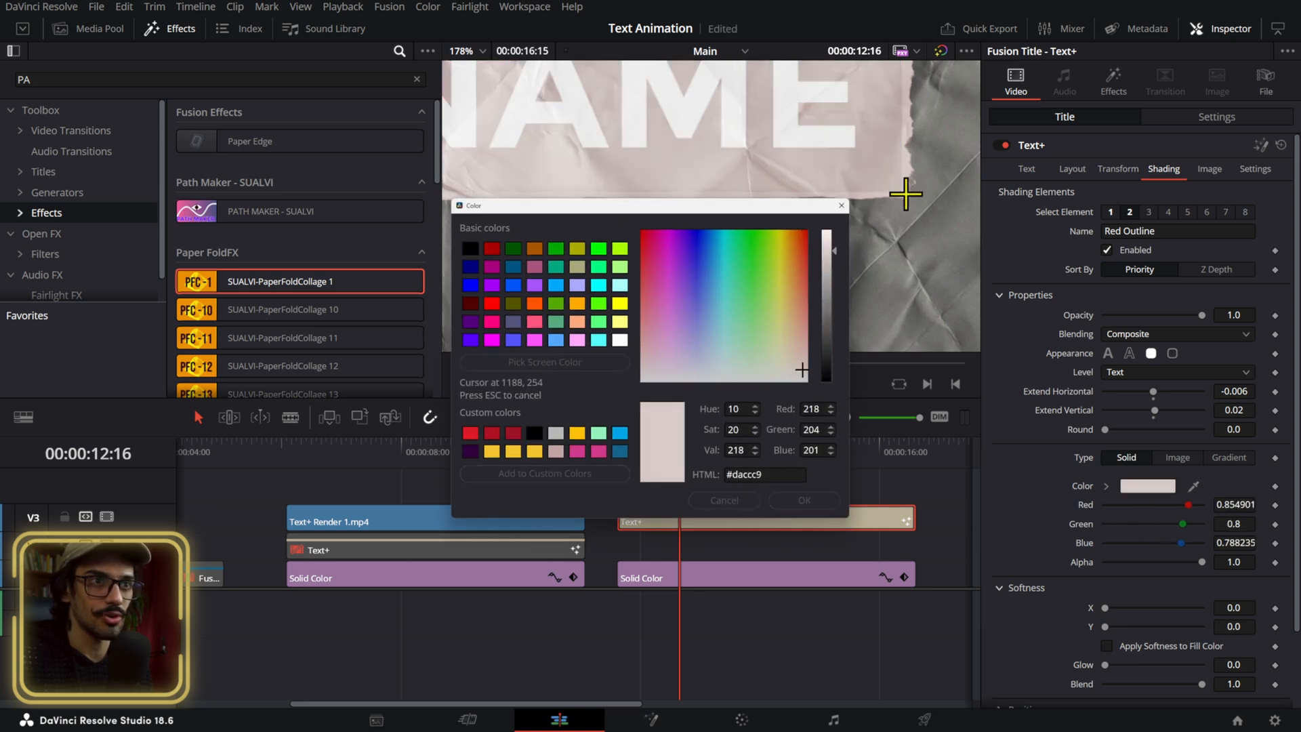
left_click(791, 357)
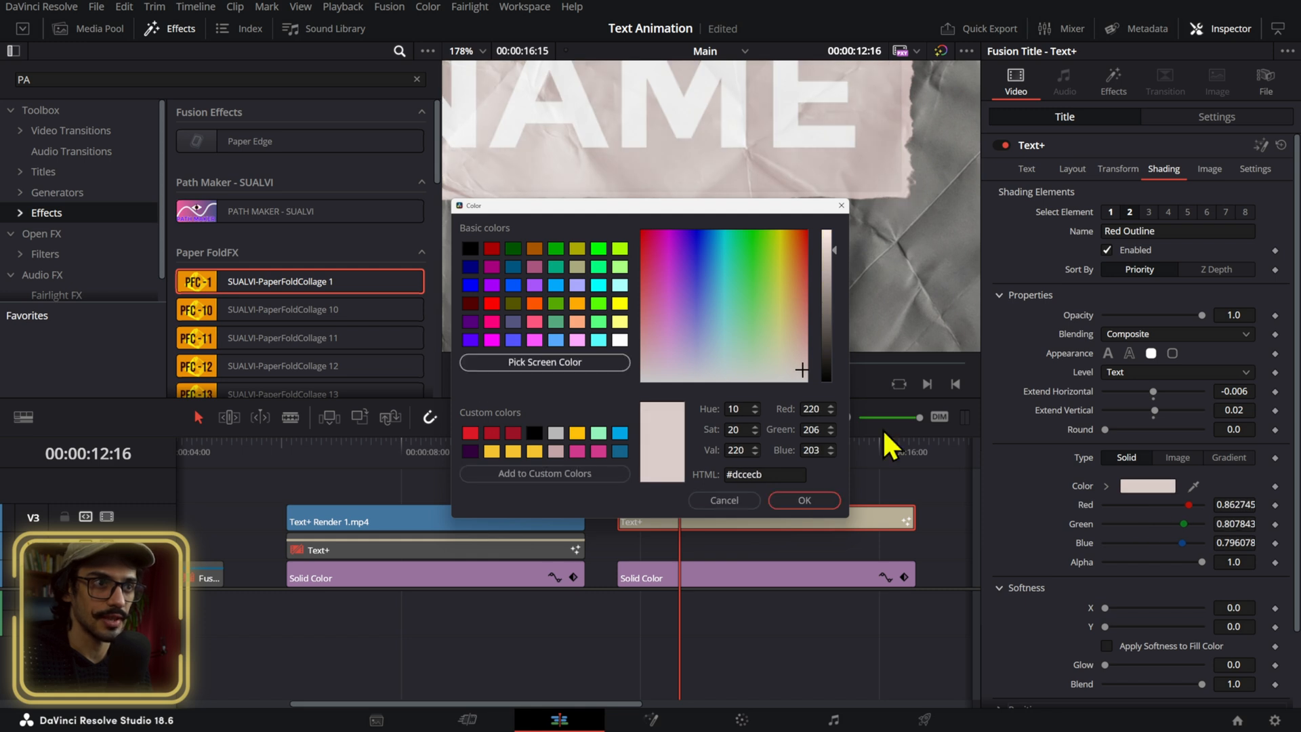
left_click(801, 500)
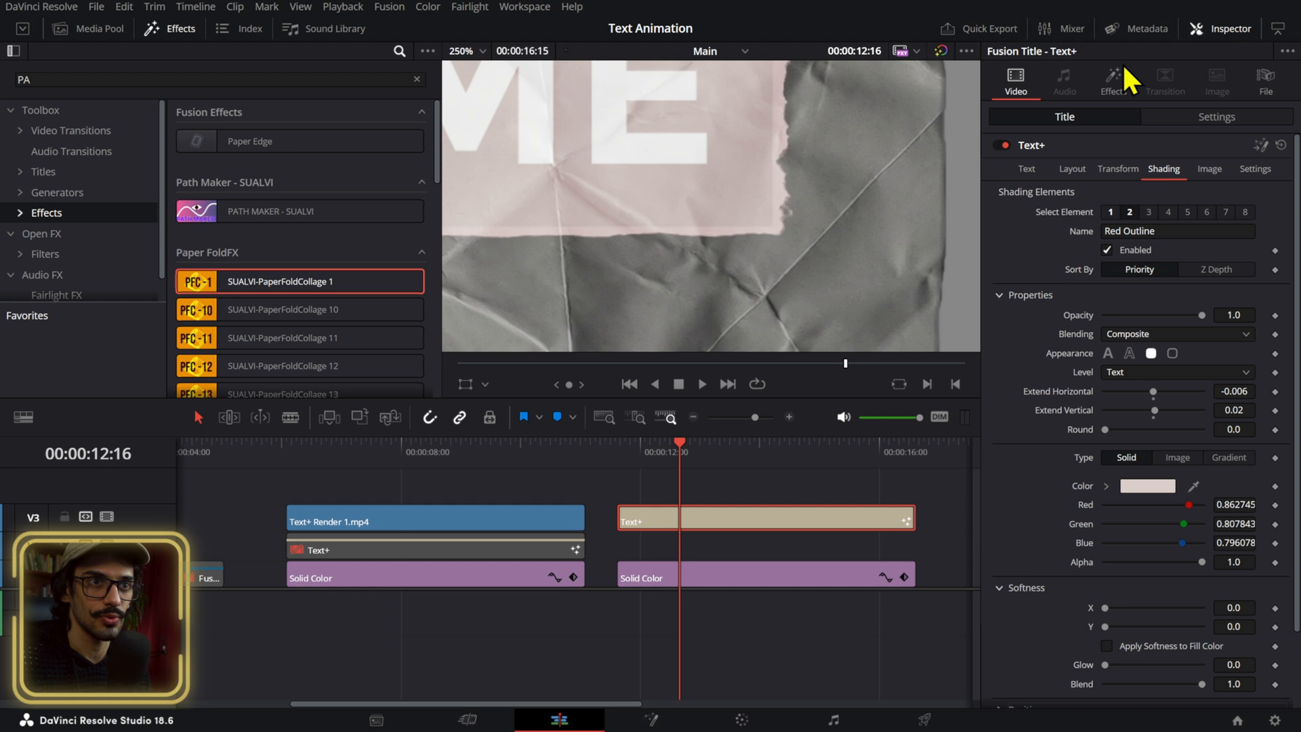
Resample the Paper Edge border colour from the crumpled paper
left_click(1113, 81)
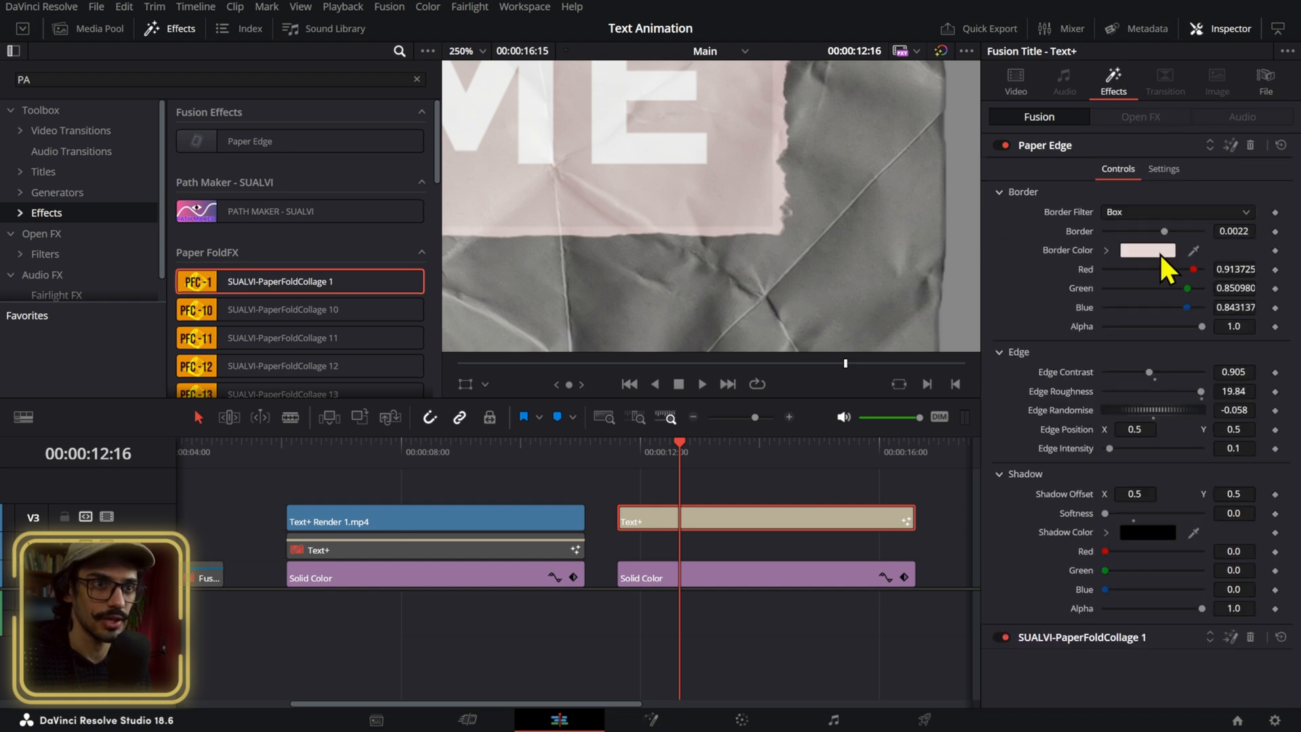
left_click(1147, 251)
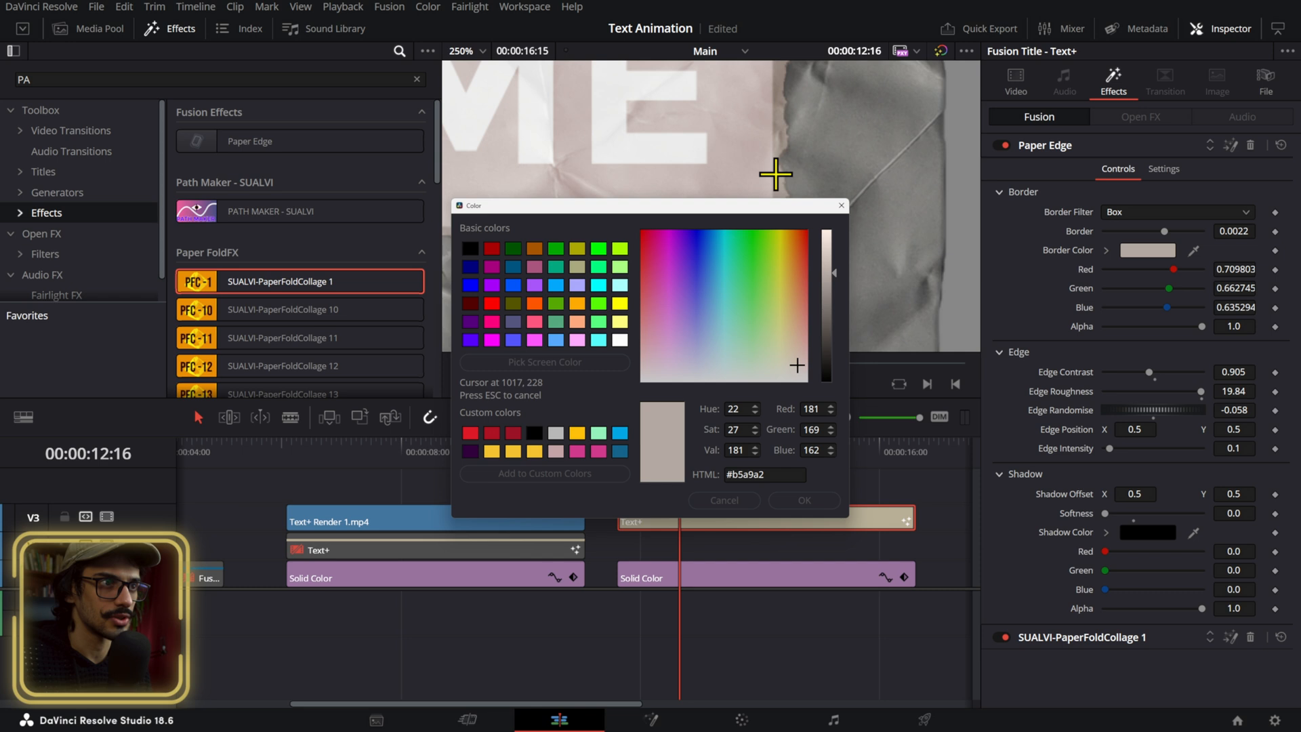
left_click(802, 499)
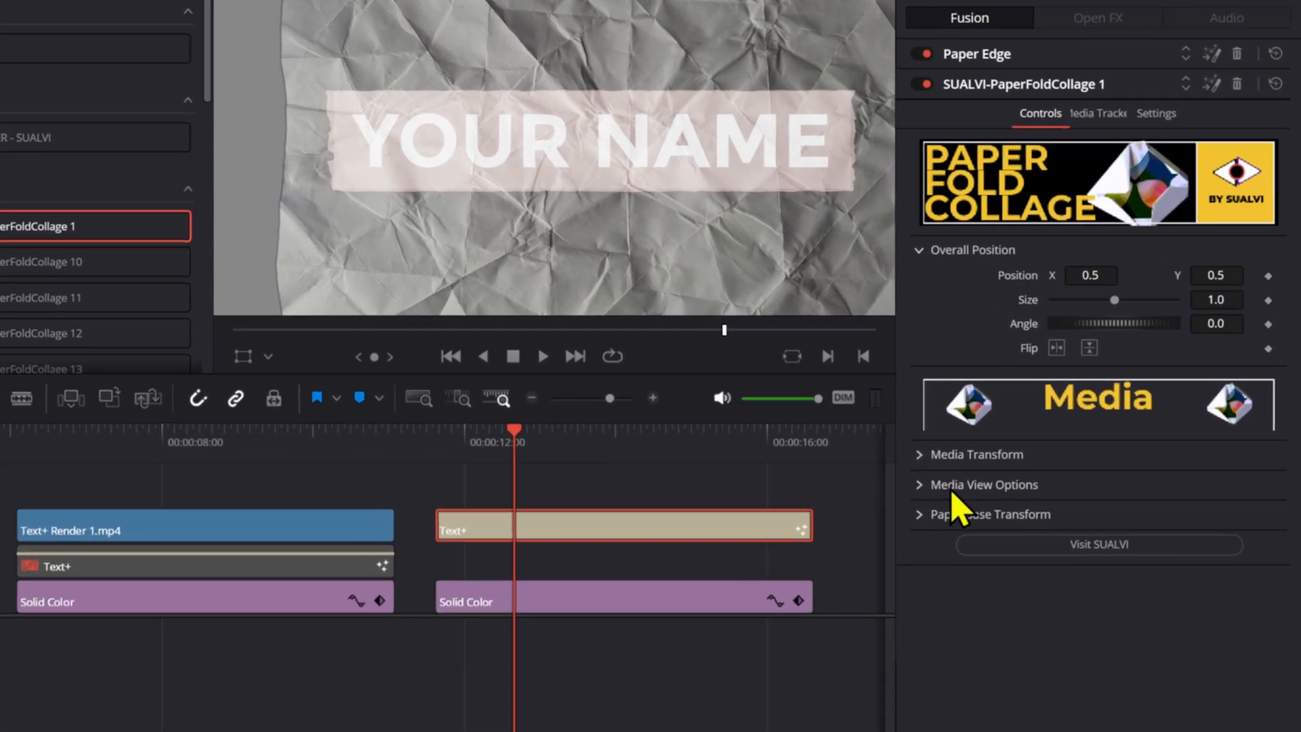
Uncheck Paper View Control in PaperFoldCollage and slightly darken the strip's shading colour
left_click(982, 485)
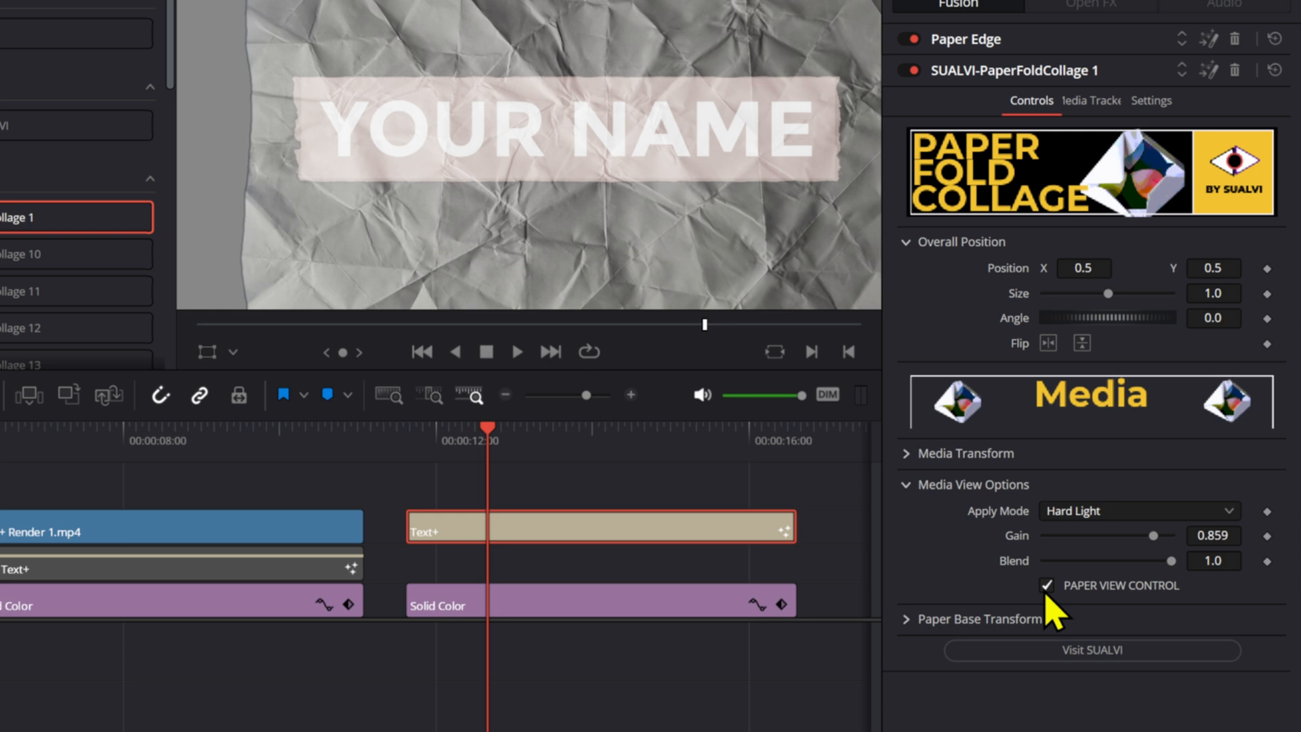
left_click(1046, 585)
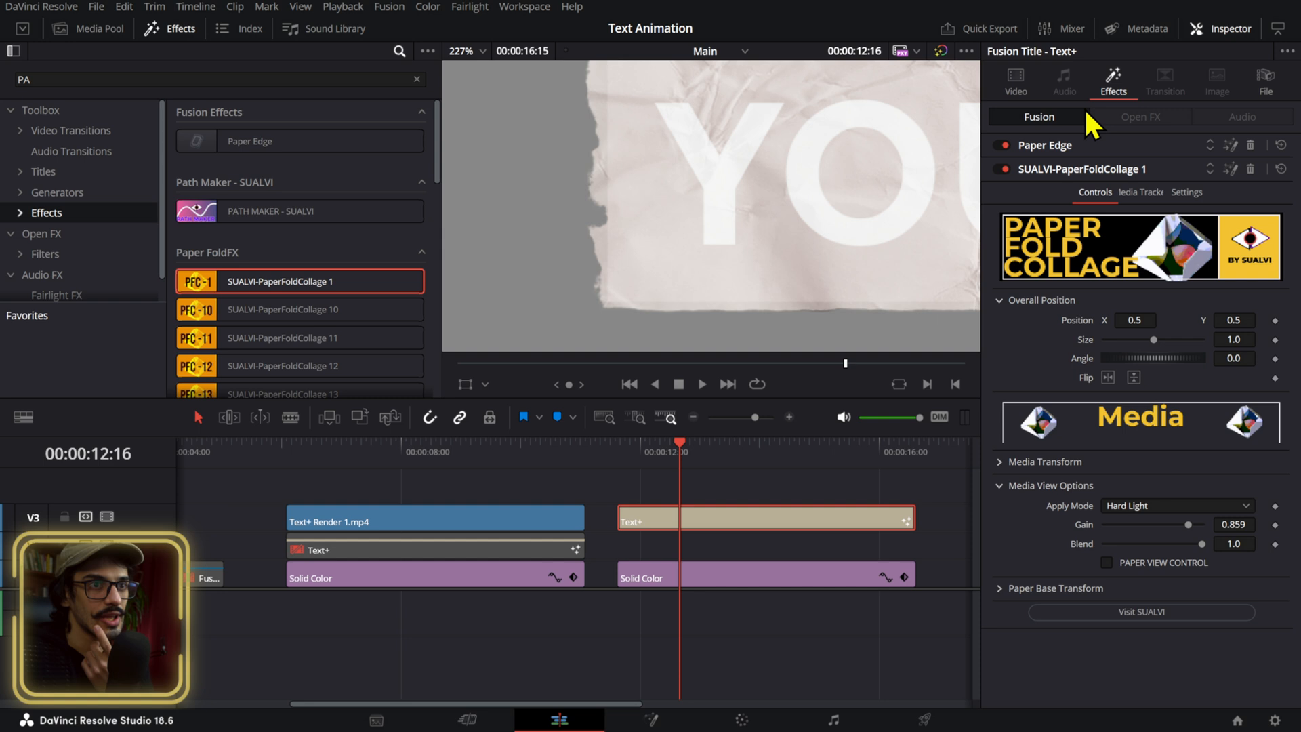
left_click(1014, 81)
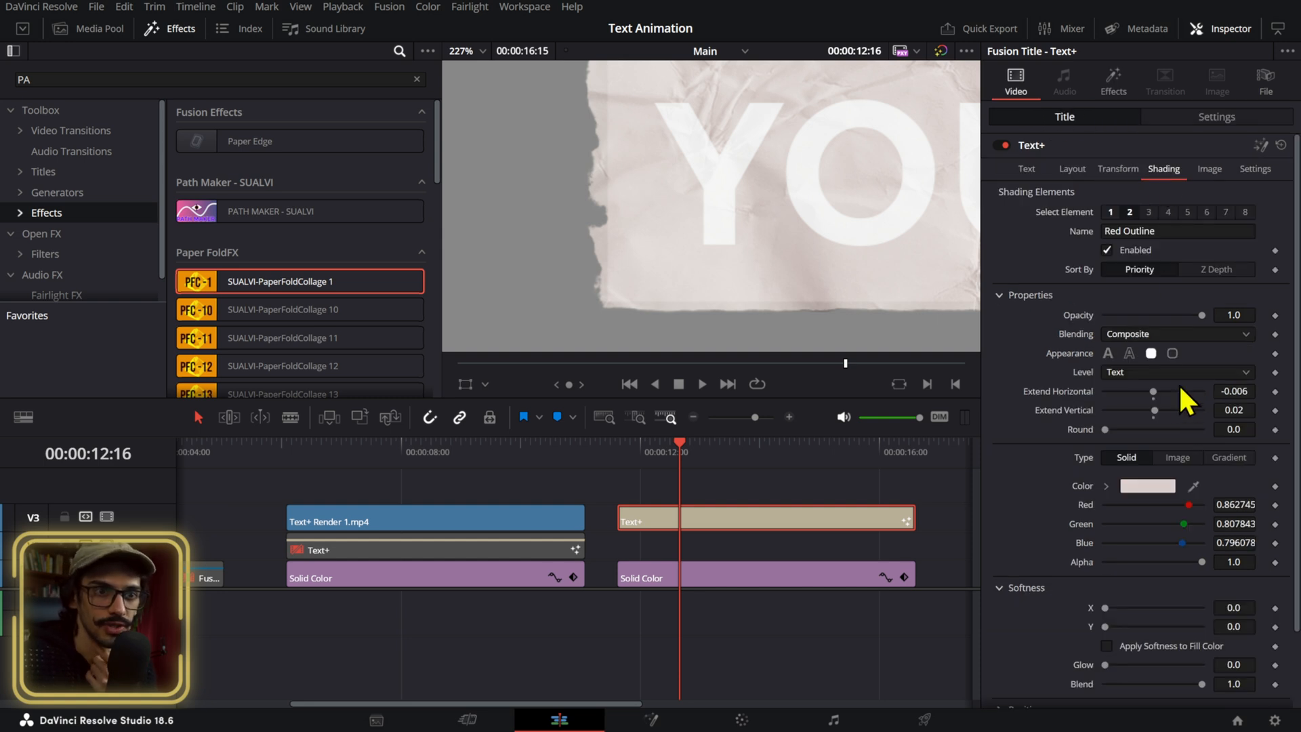
left_click(1148, 486)
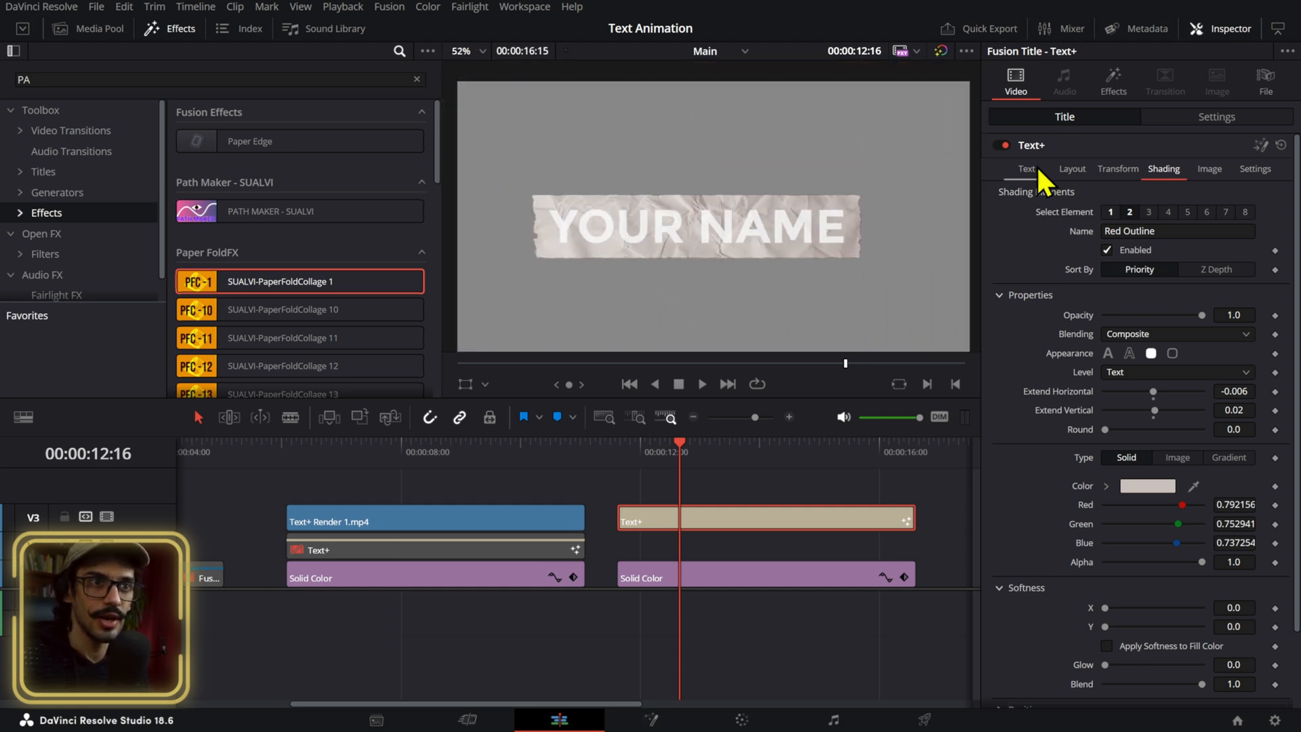
Set the YOUR NAME text colour to near-black #121212
left_click(1027, 170)
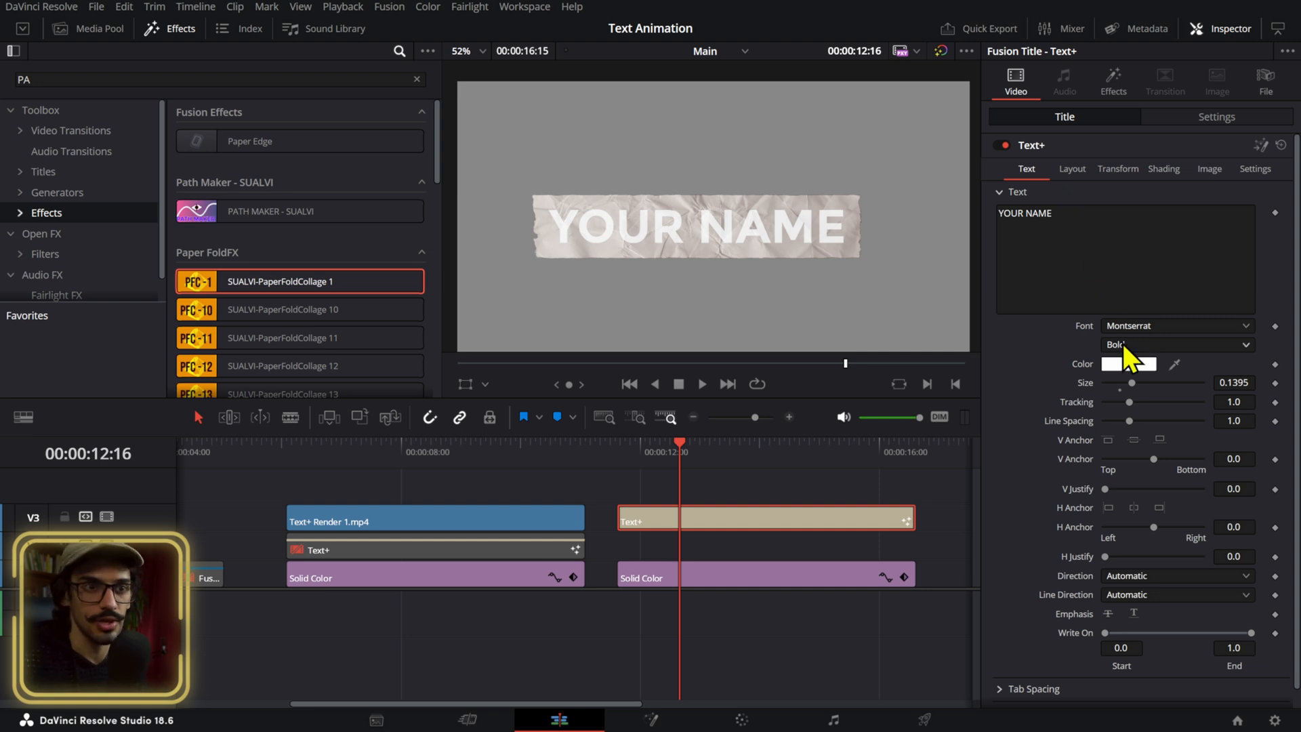
left_click(1127, 363)
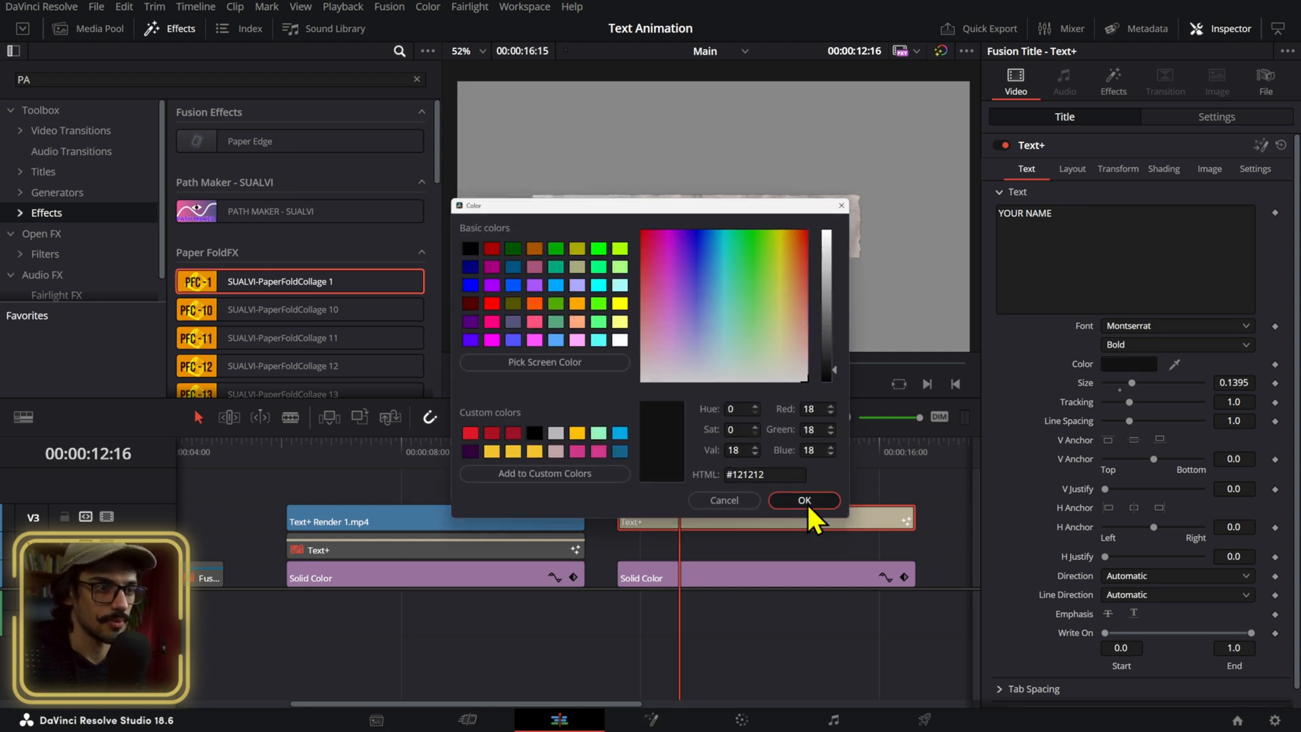
left_click(802, 499)
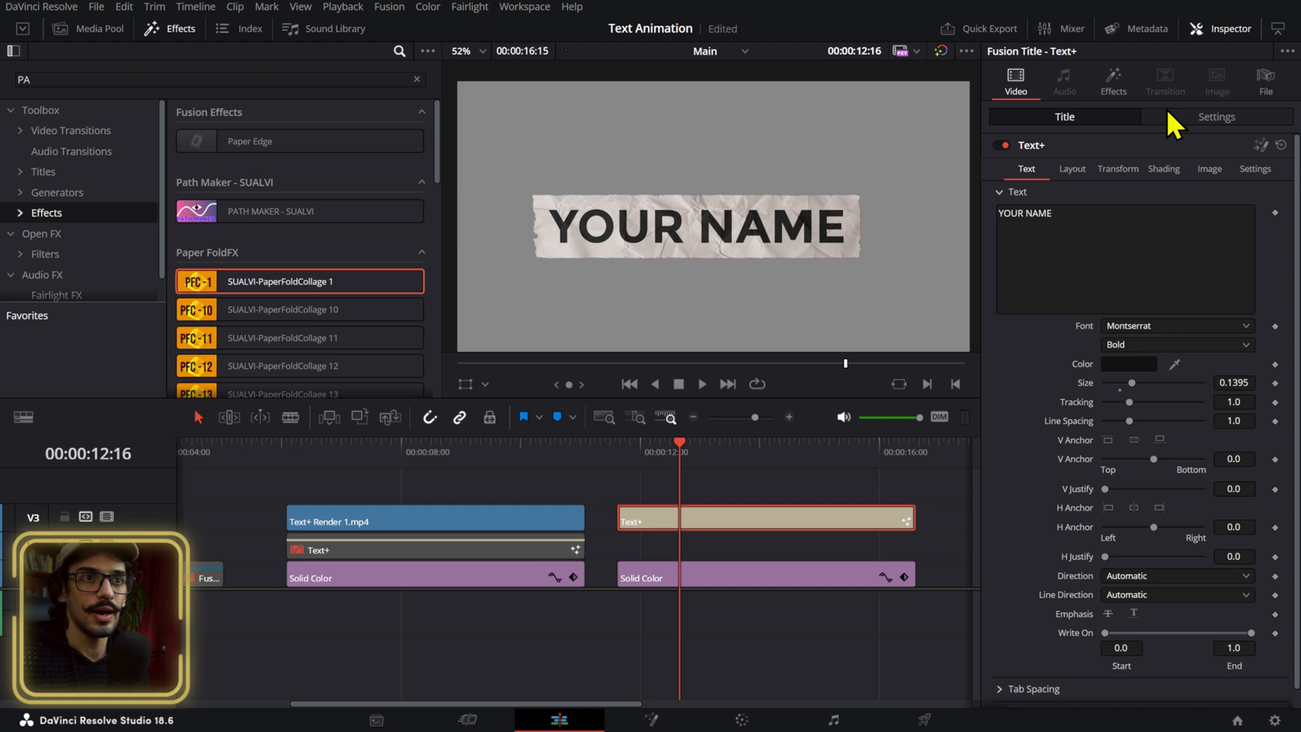
left_click(1112, 81)
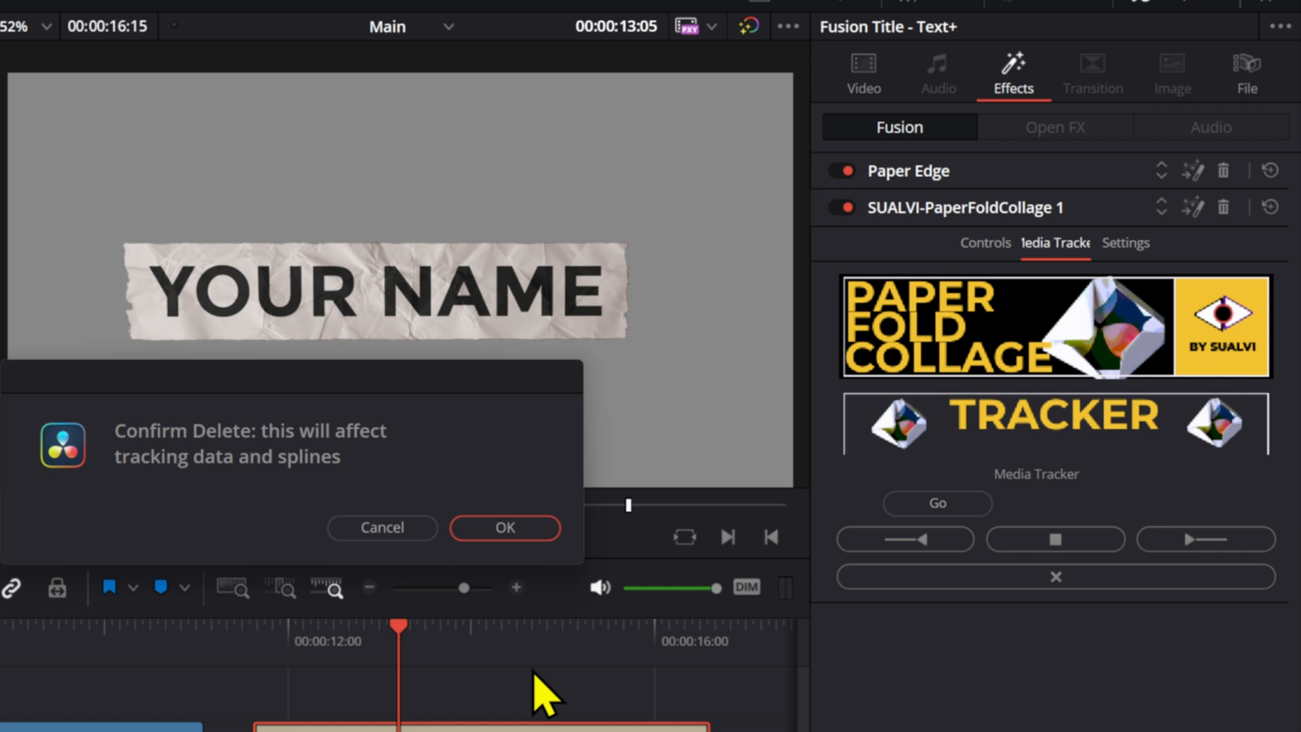
Clear the PaperFoldCollage Media Tracker data and confirm the deletion
left_click(504, 528)
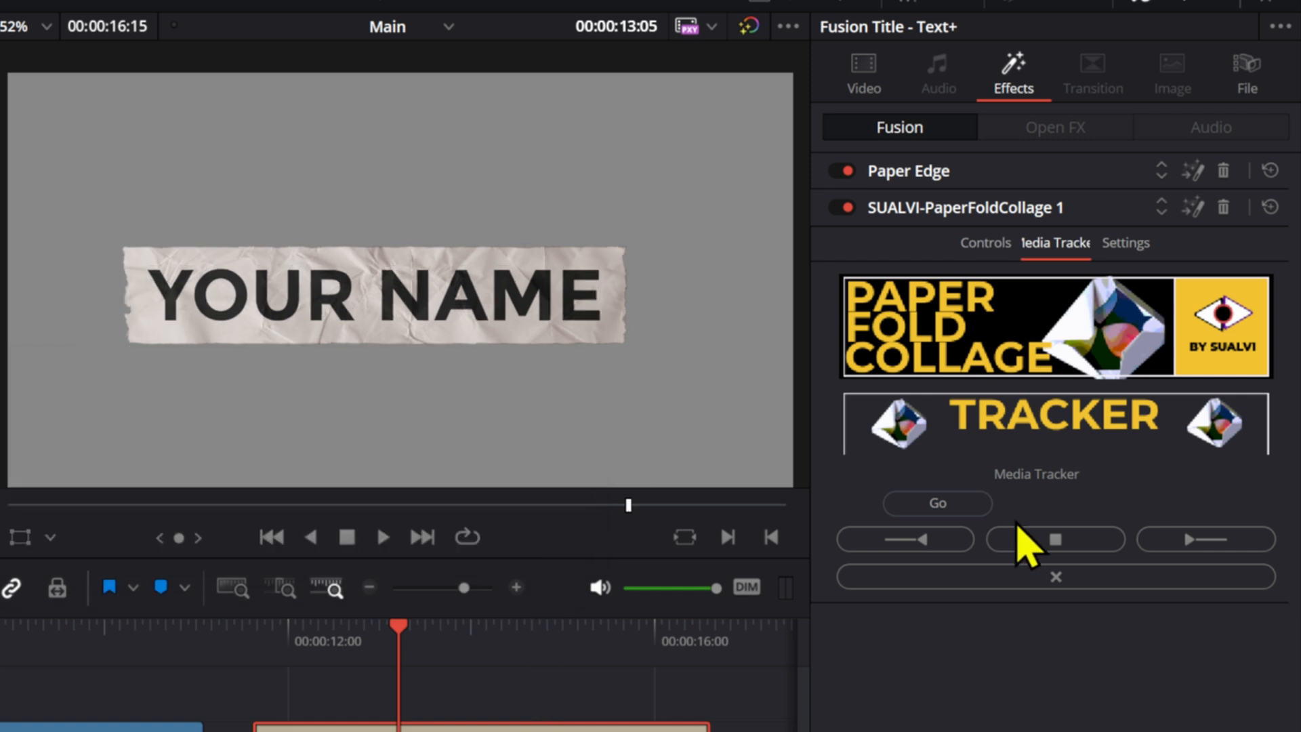
left_click(903, 538)
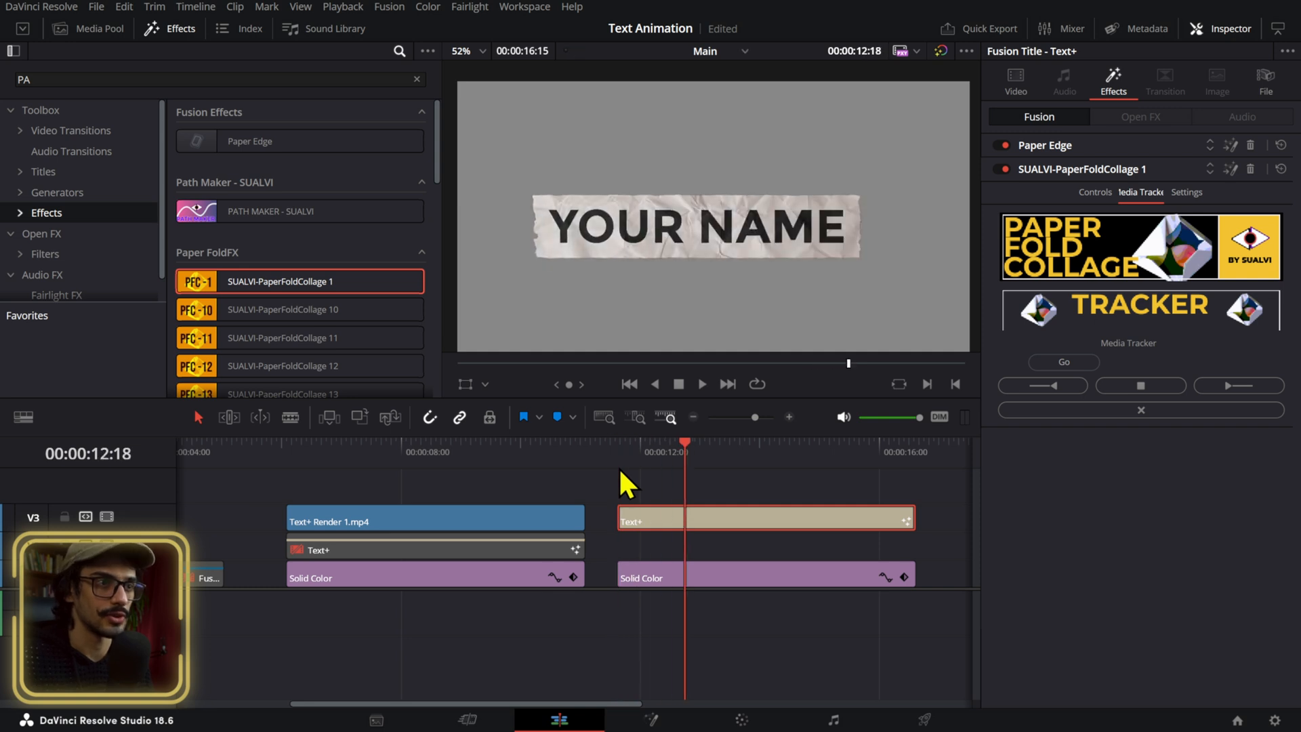
left_click(1016, 81)
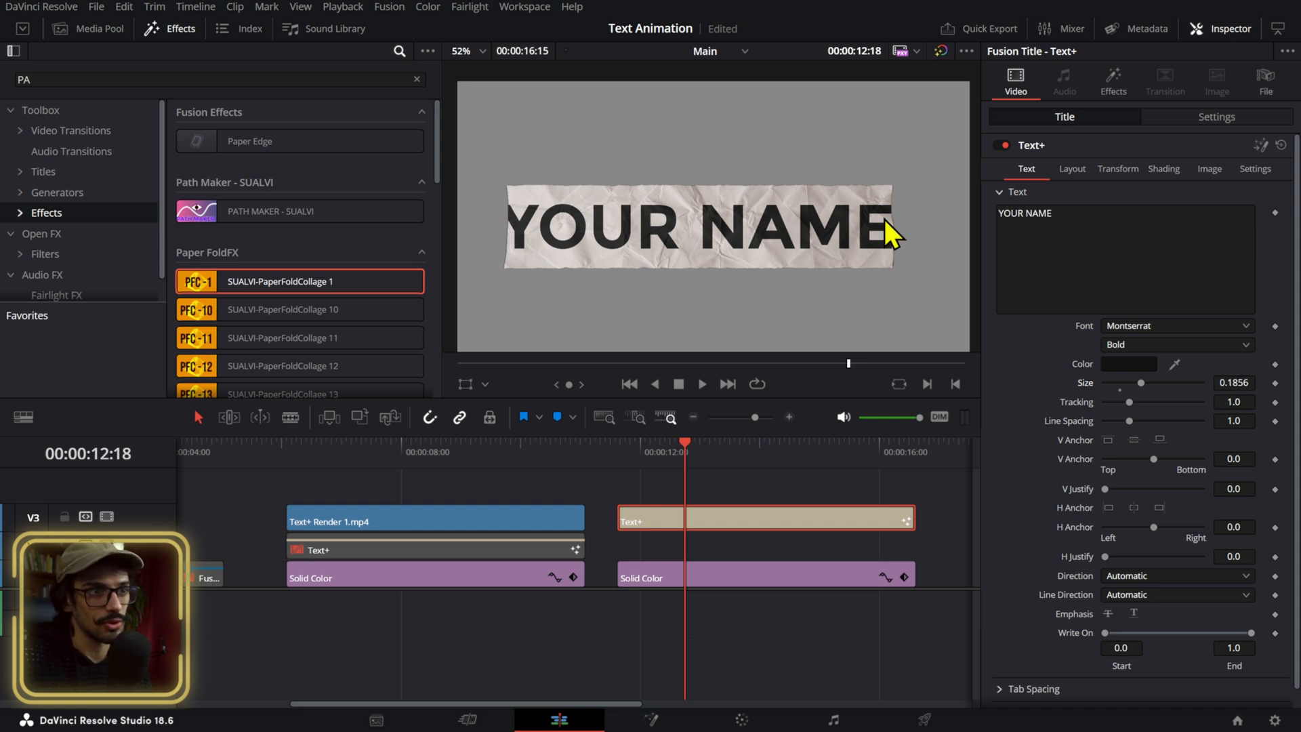
Raise the text Size to 0.1856 and lighten the Paper Edge border colour
left_click(1113, 82)
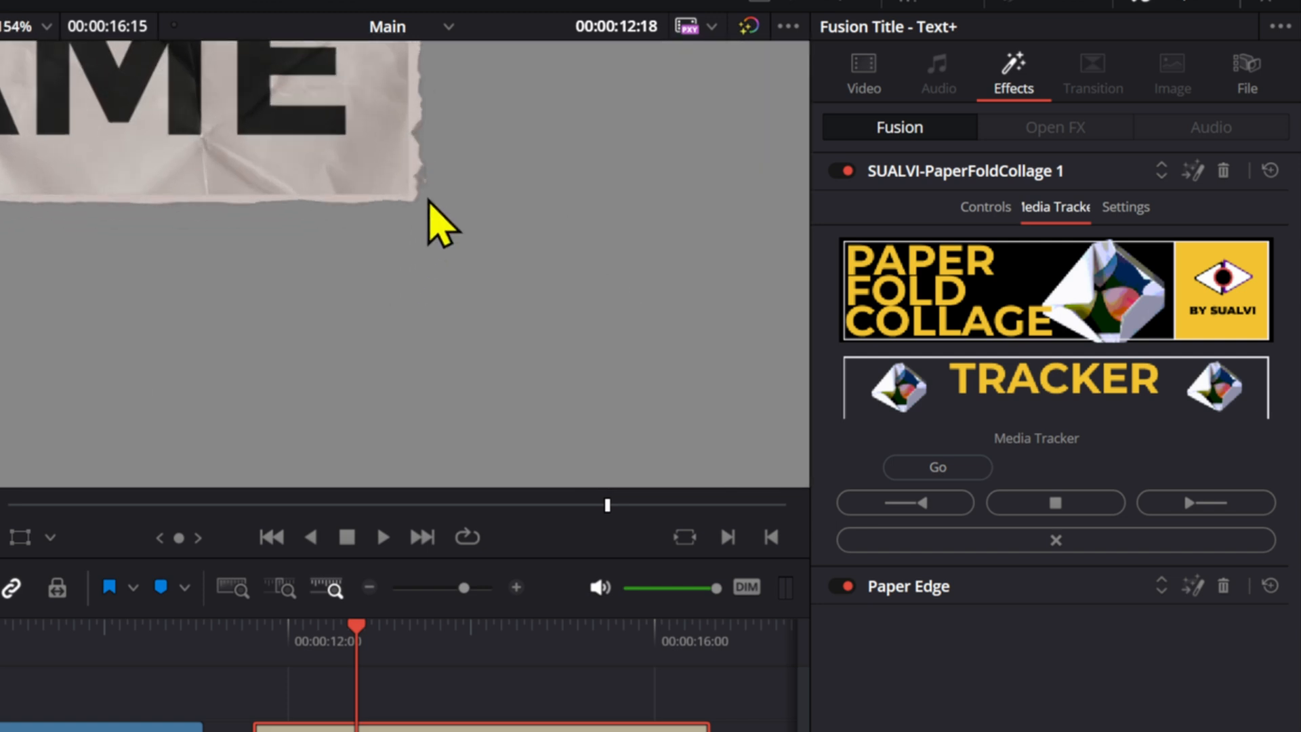
left_click(910, 585)
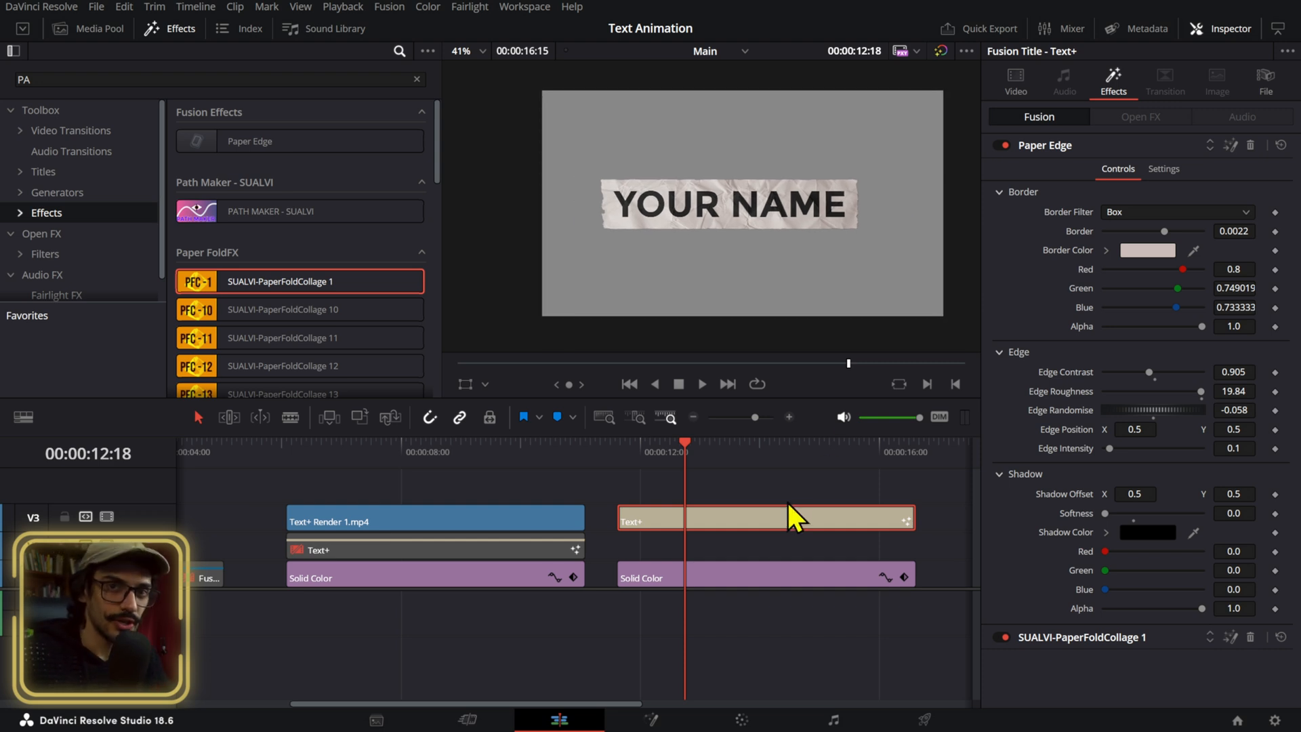
mouse_move(687, 494)
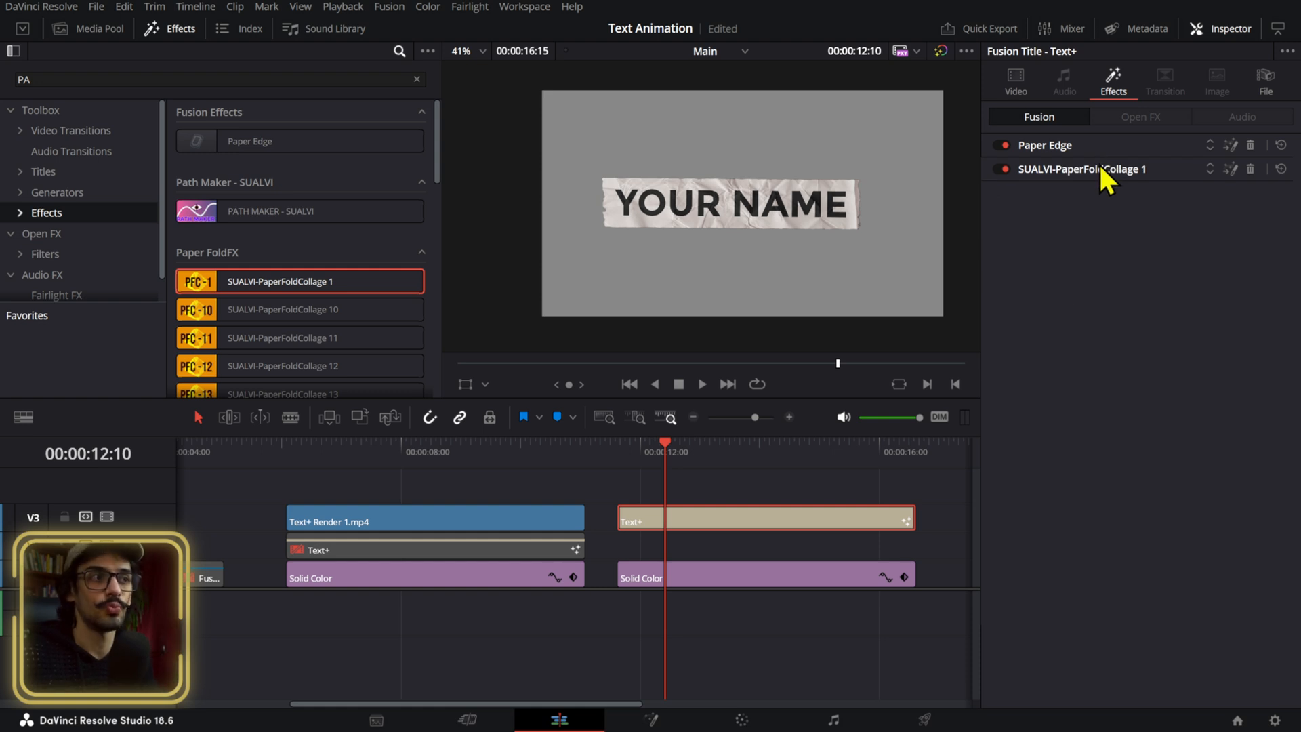
Expand SUALVI-PaperFoldCollage 1 in the Inspector and reveal its Overall Position controls
left_click(1082, 169)
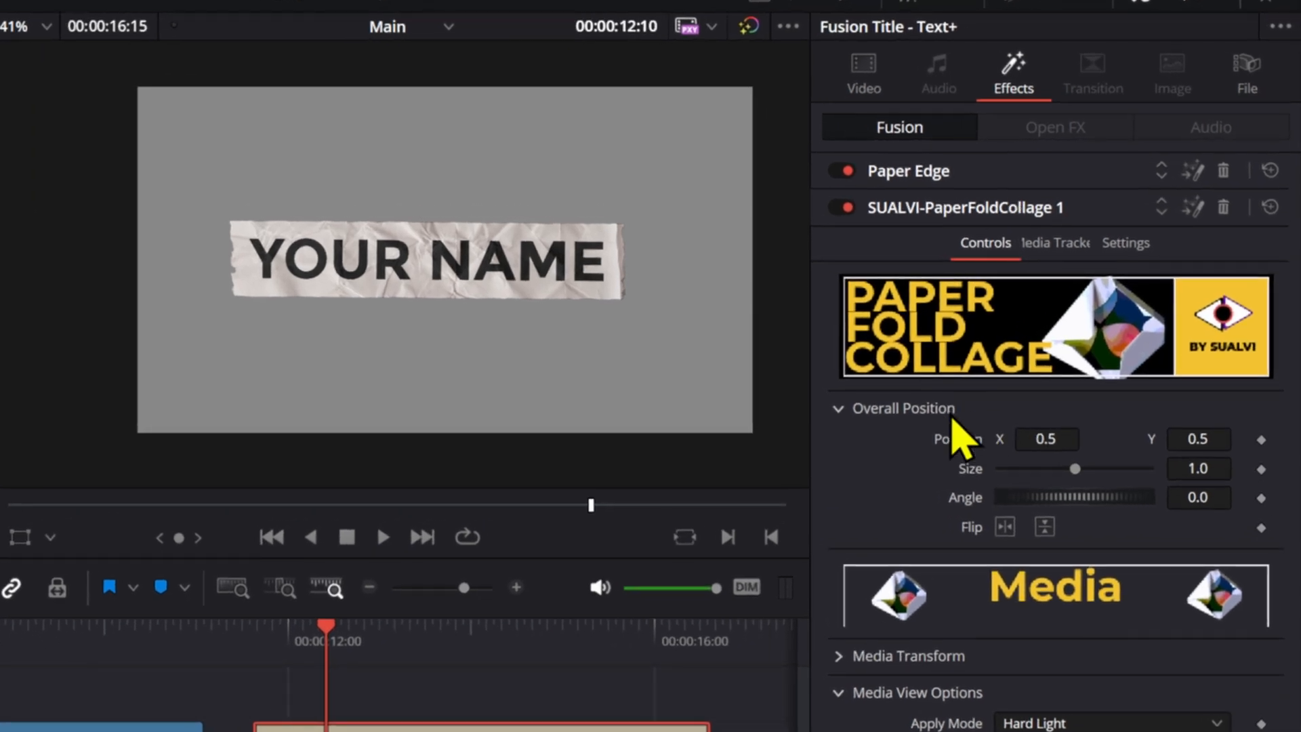
left_click(1199, 439)
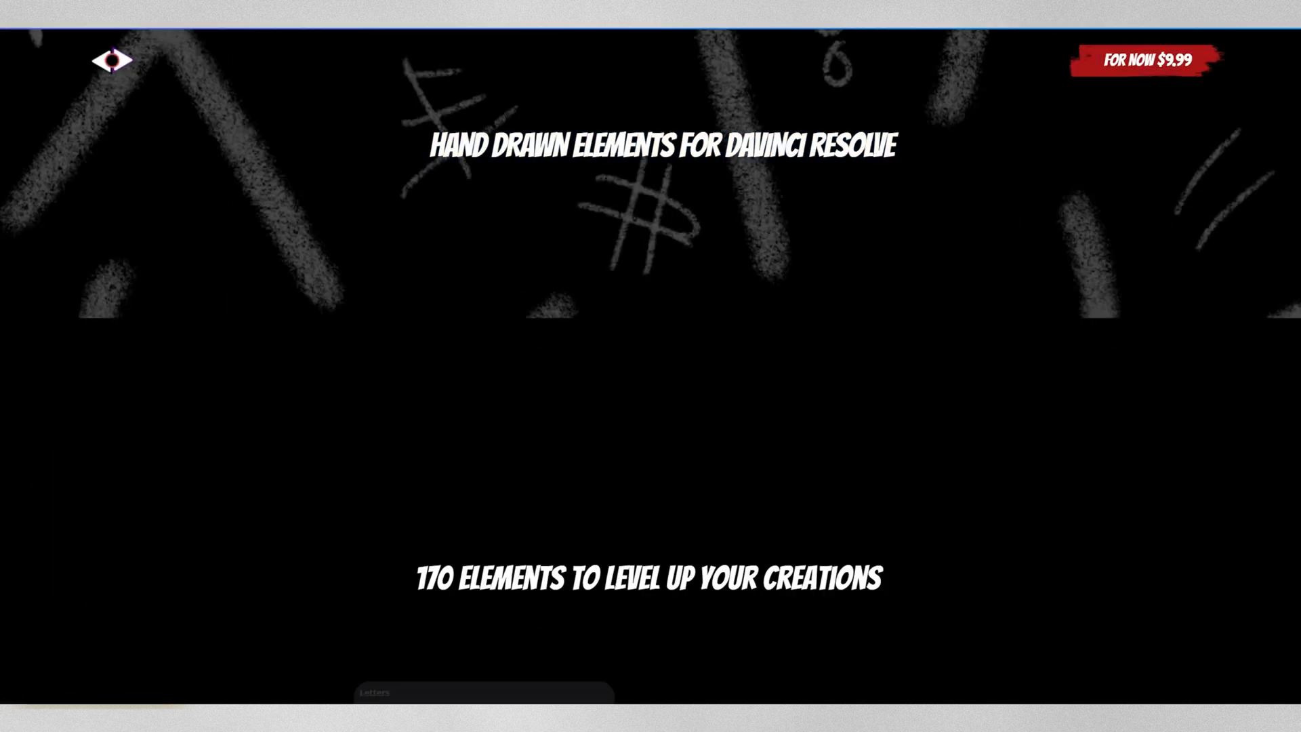
scroll("down", 3)
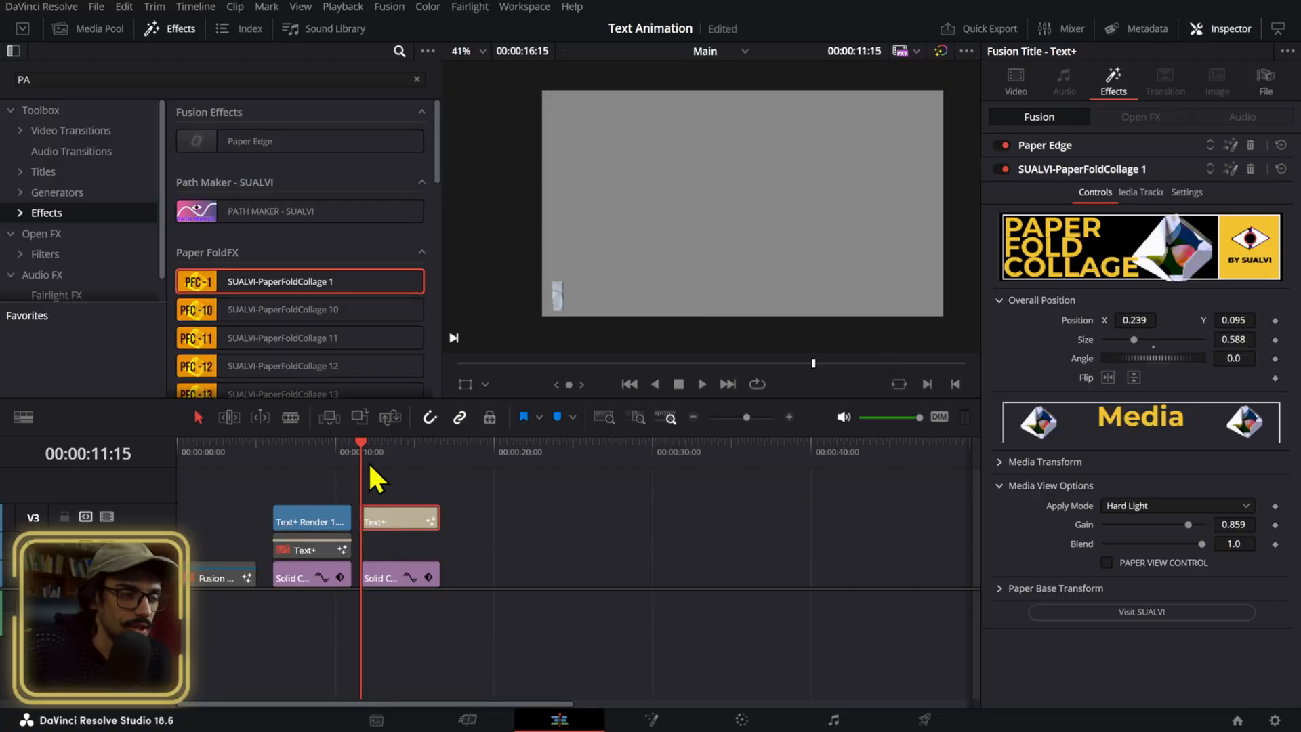
Select the Fusion Composition clip at the timeline start to show its transform settings
left_click(220, 577)
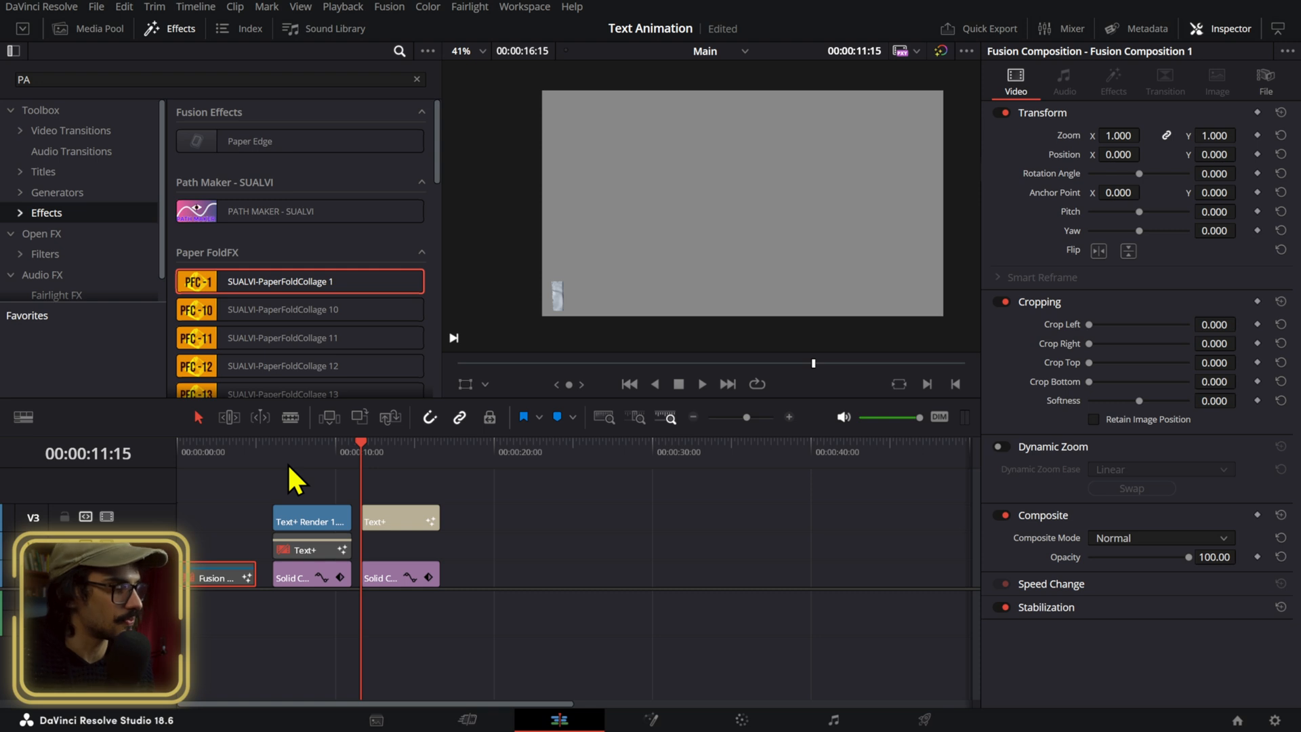